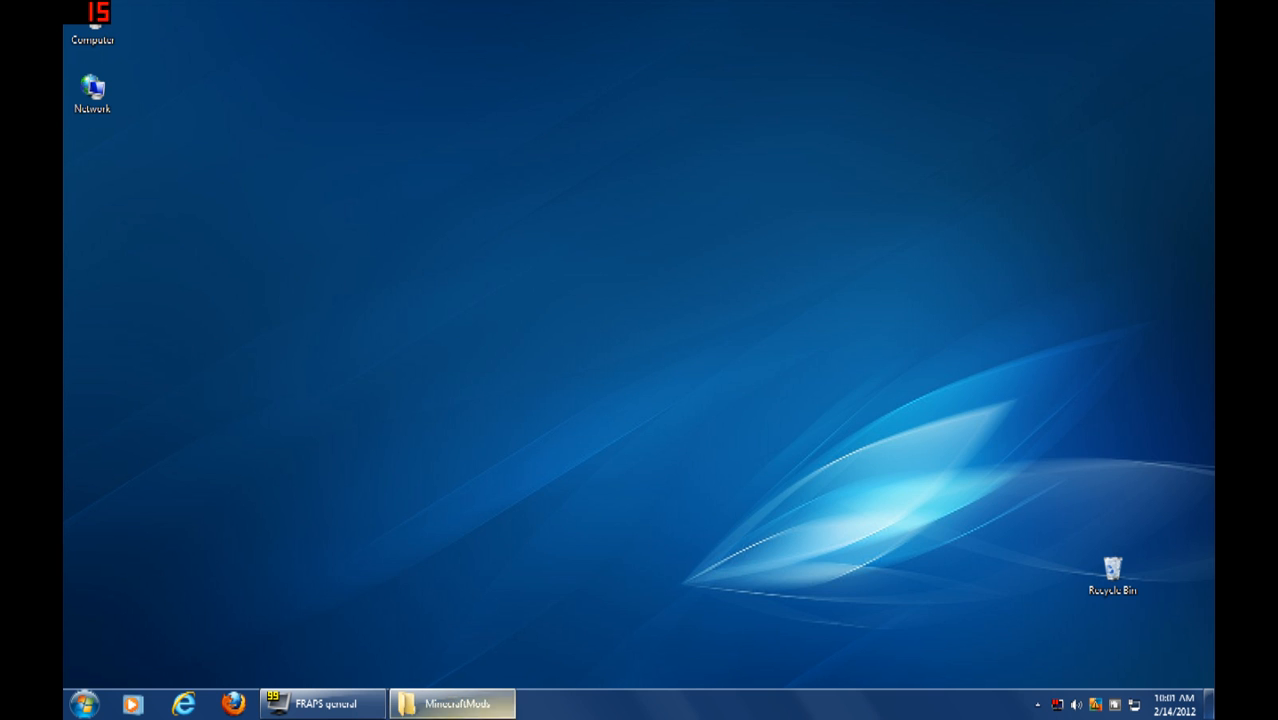
Restore the MinecraftMods Explorer window from the taskbar and maximize it
left_click(459, 701)
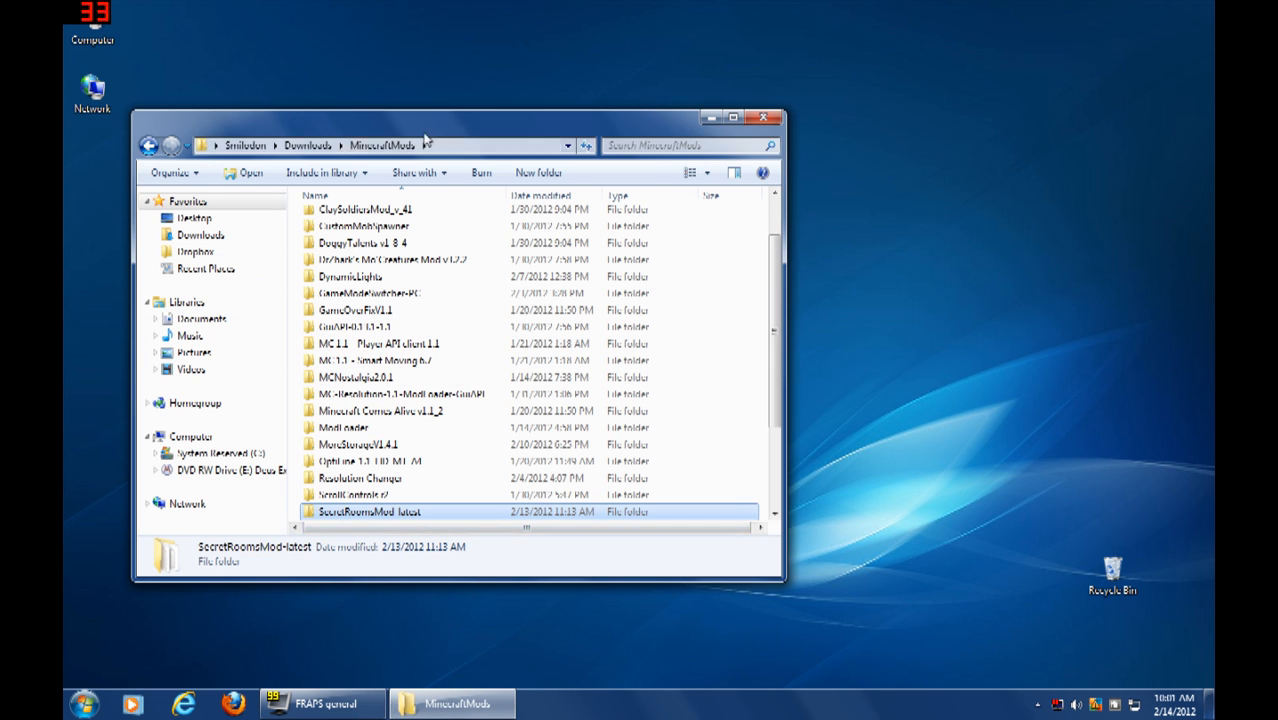
left_click(741, 117)
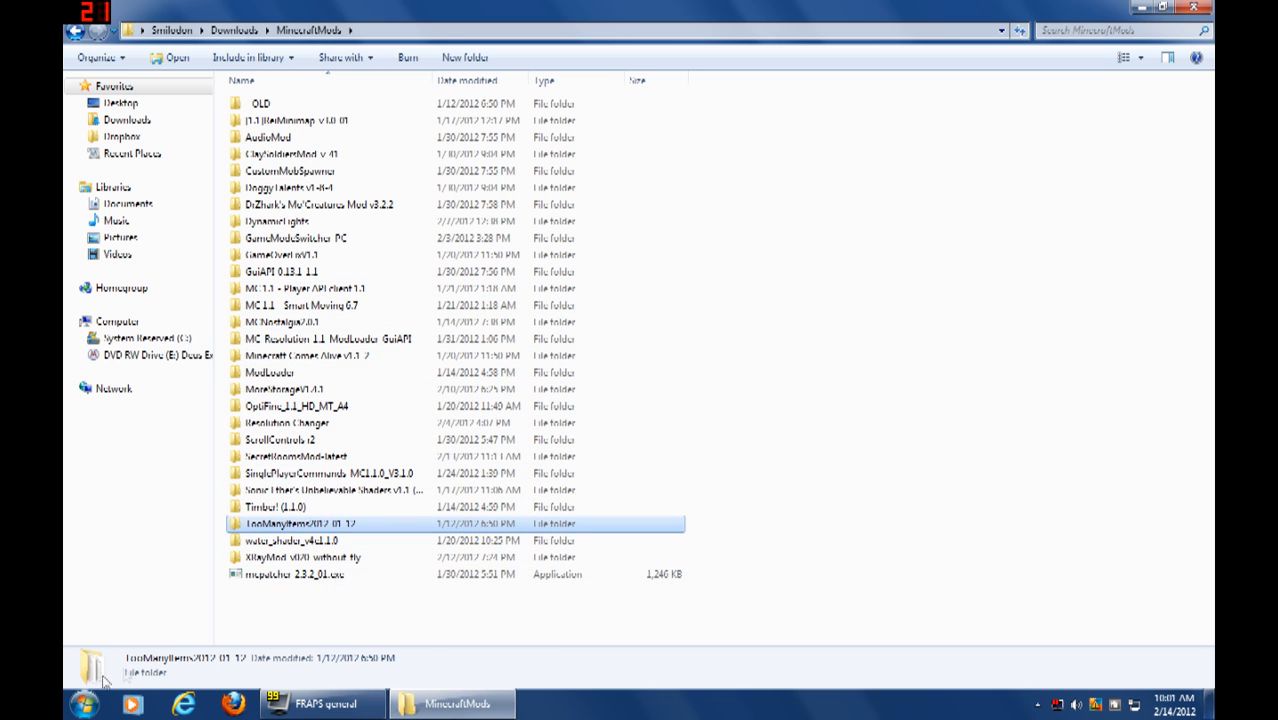
Navigate a second Explorer window to Roaming > .minecraft > bin and right-click minecraft.jar
left_click(84, 704)
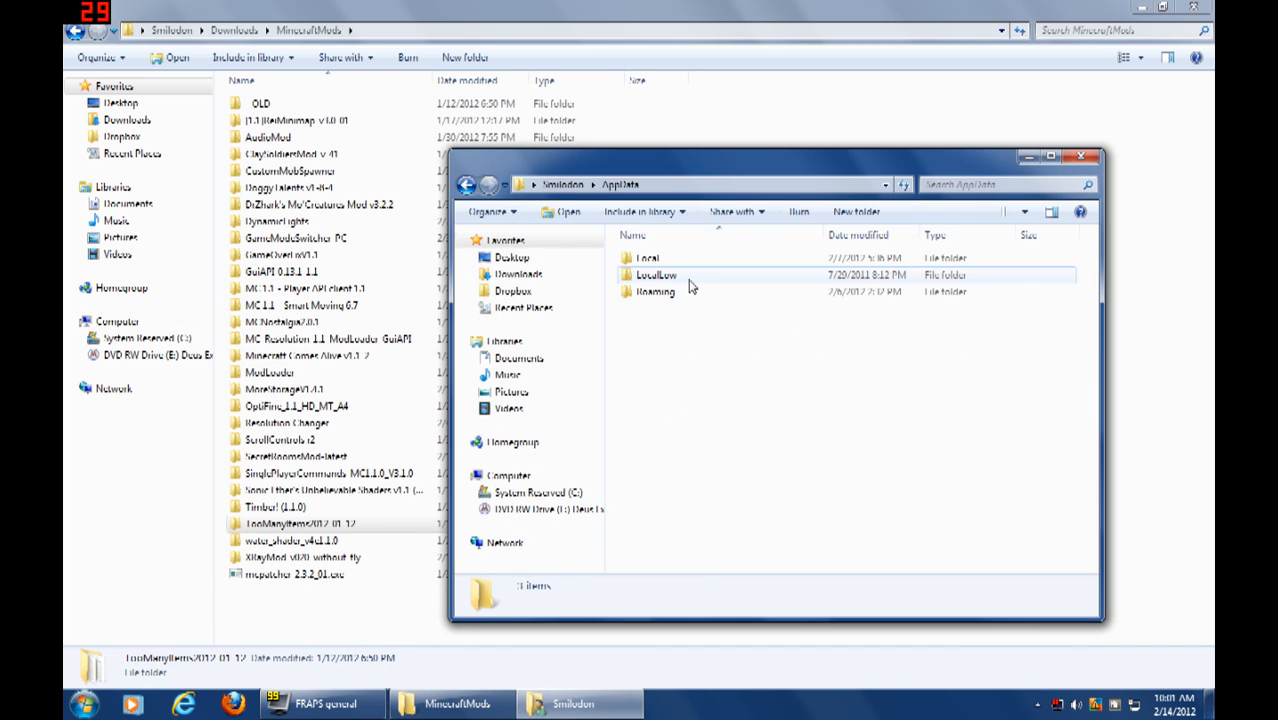
double_click(656, 291)
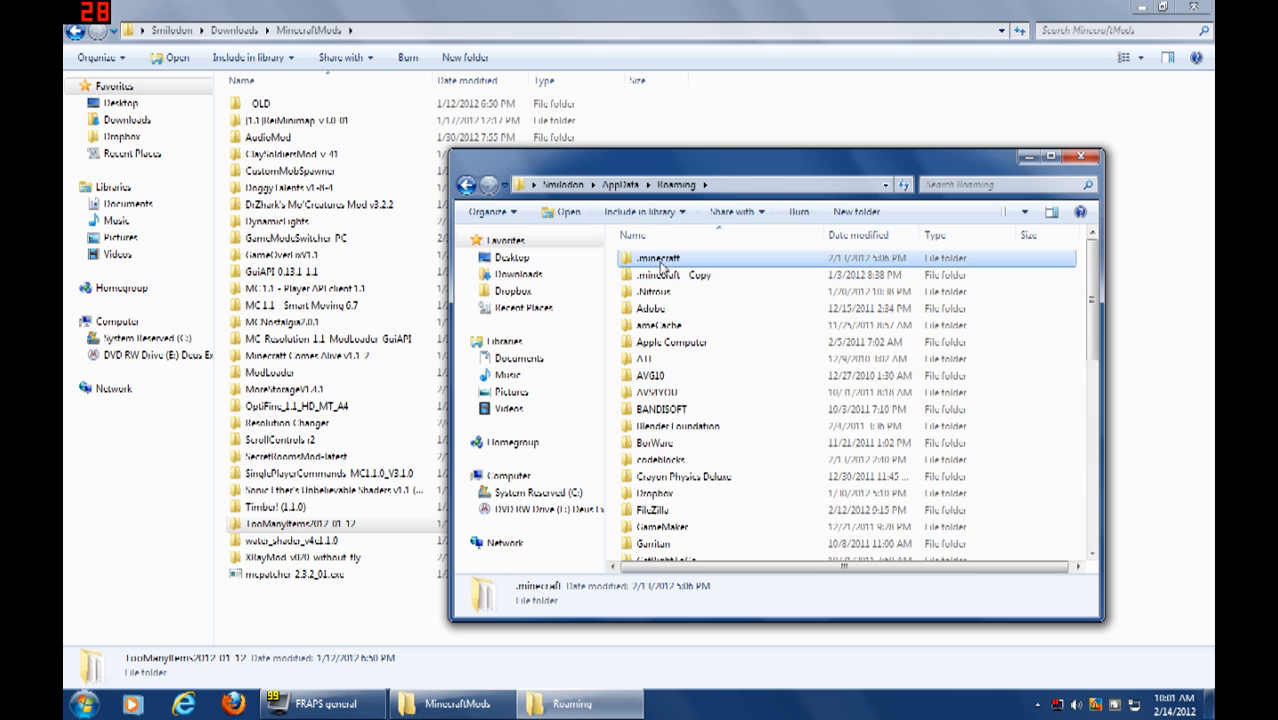
double_click(659, 258)
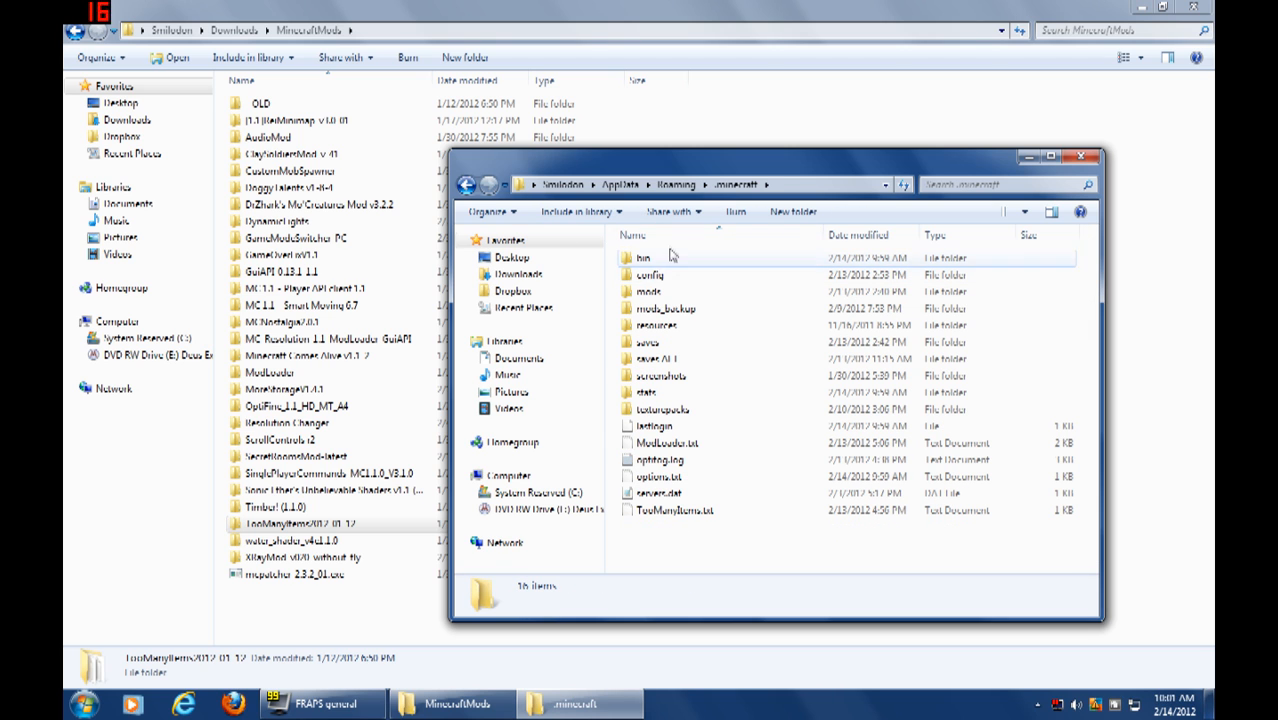
mouse_move(660, 360)
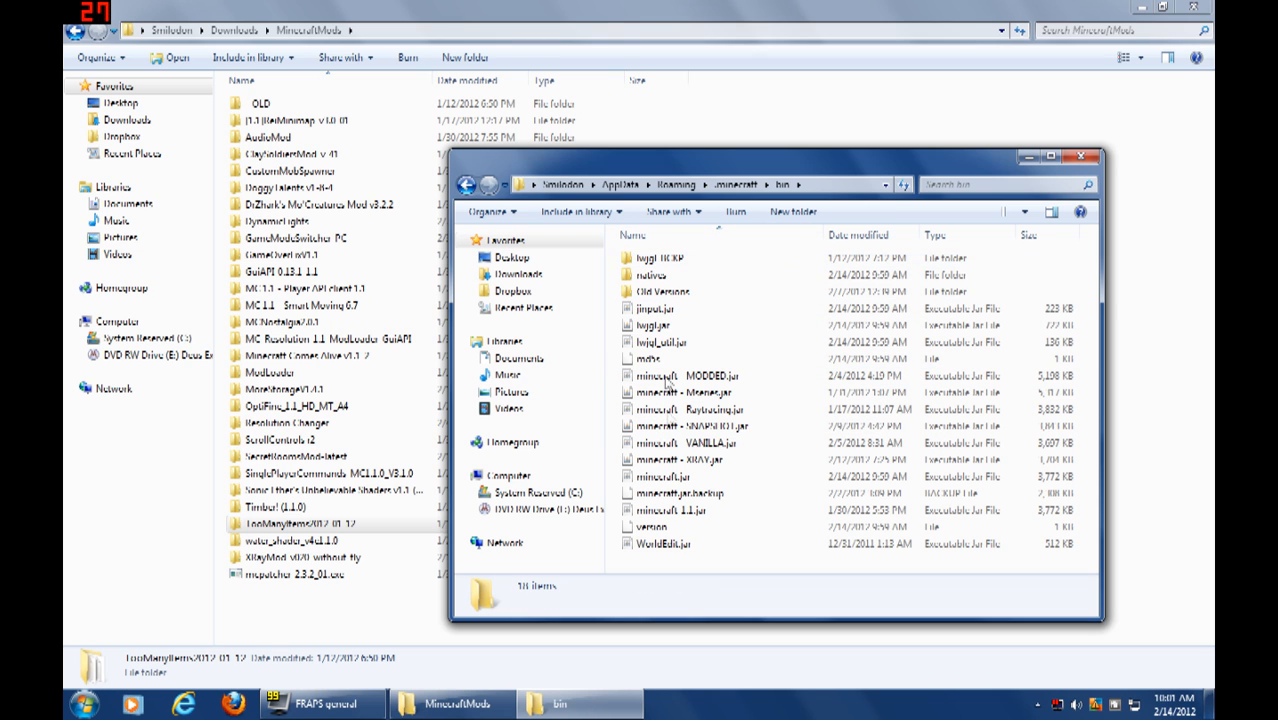
left_click(665, 476)
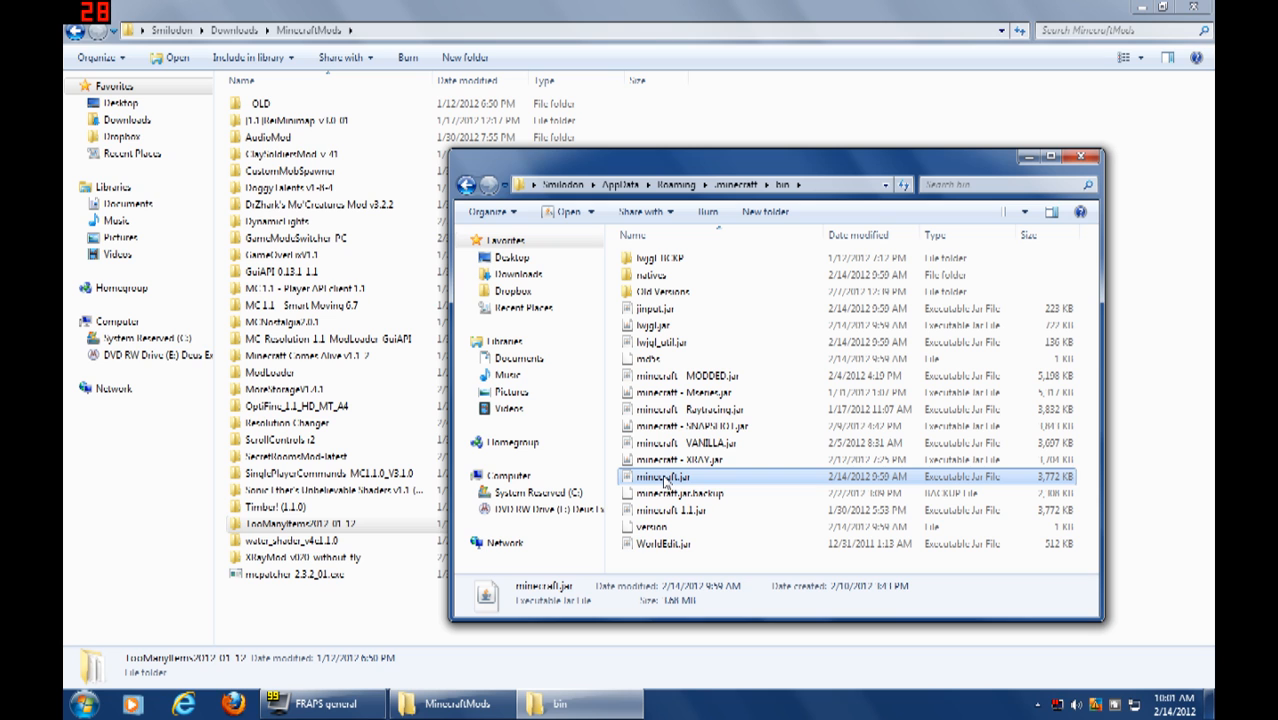
right_click(680, 492)
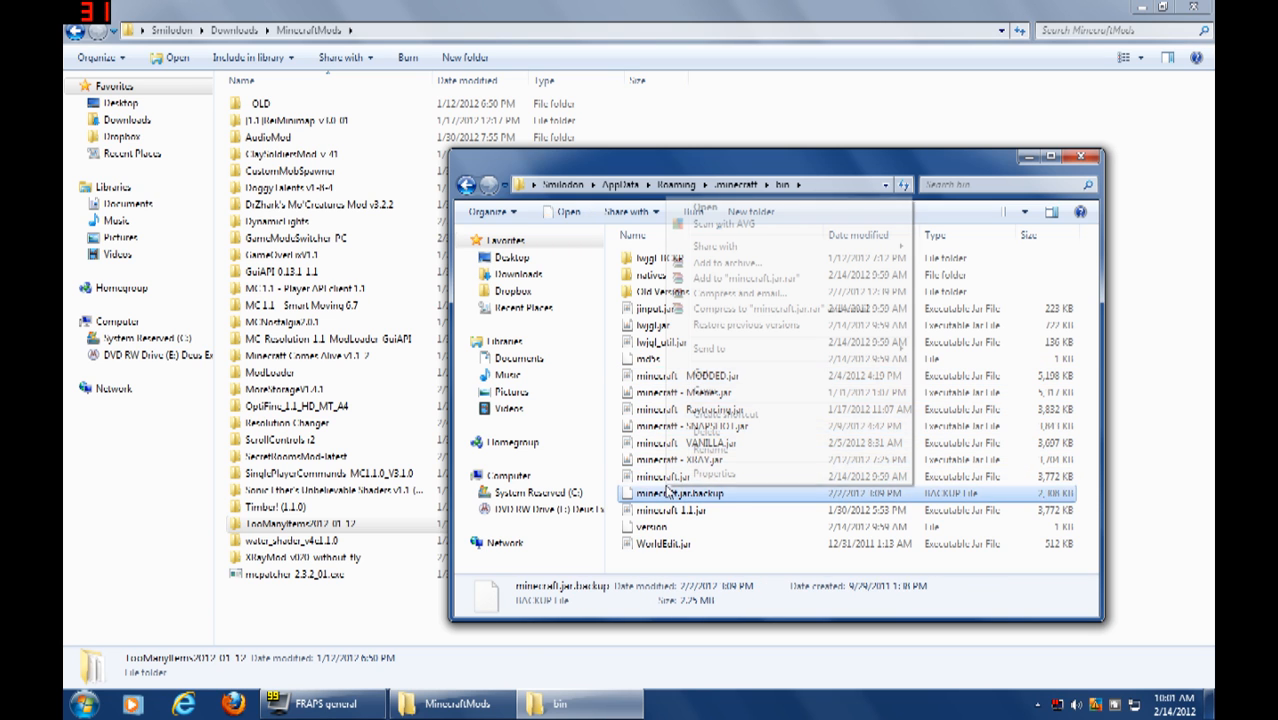
mouse_move(715, 230)
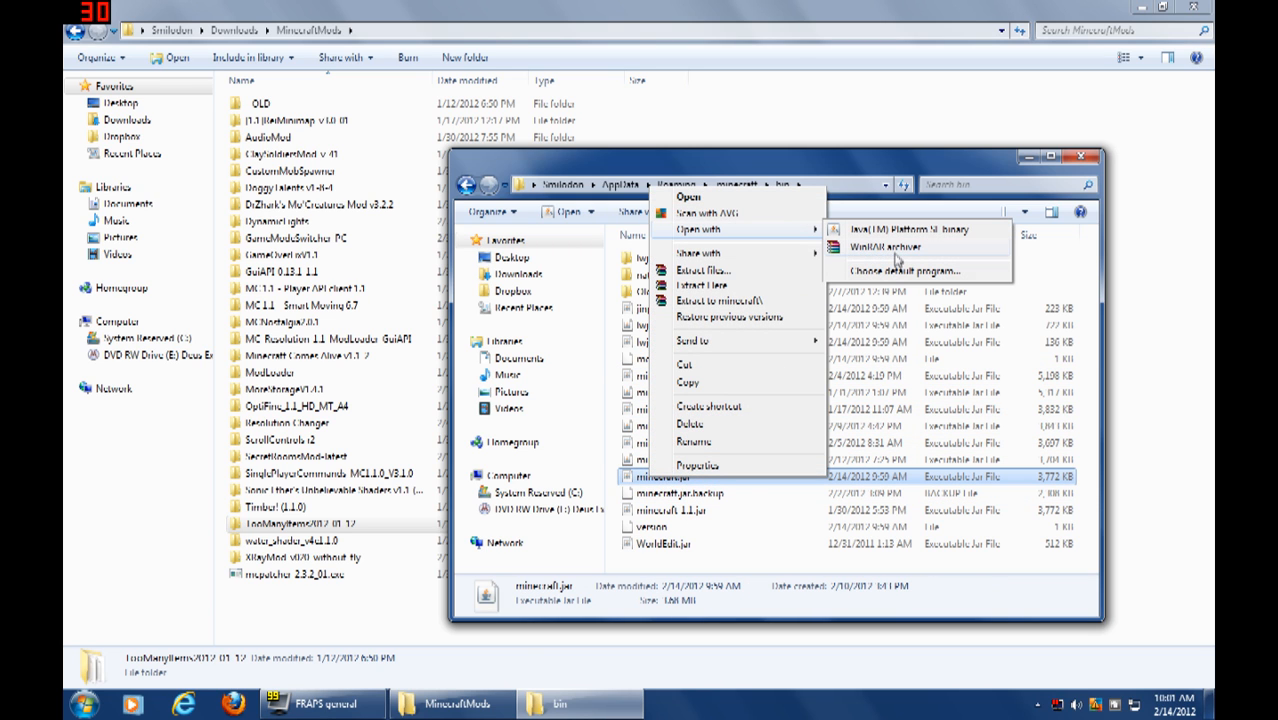
Open minecraft.jar with WinRAR archiver, close the licence reminder, and return to MinecraftMods
left_click(891, 247)
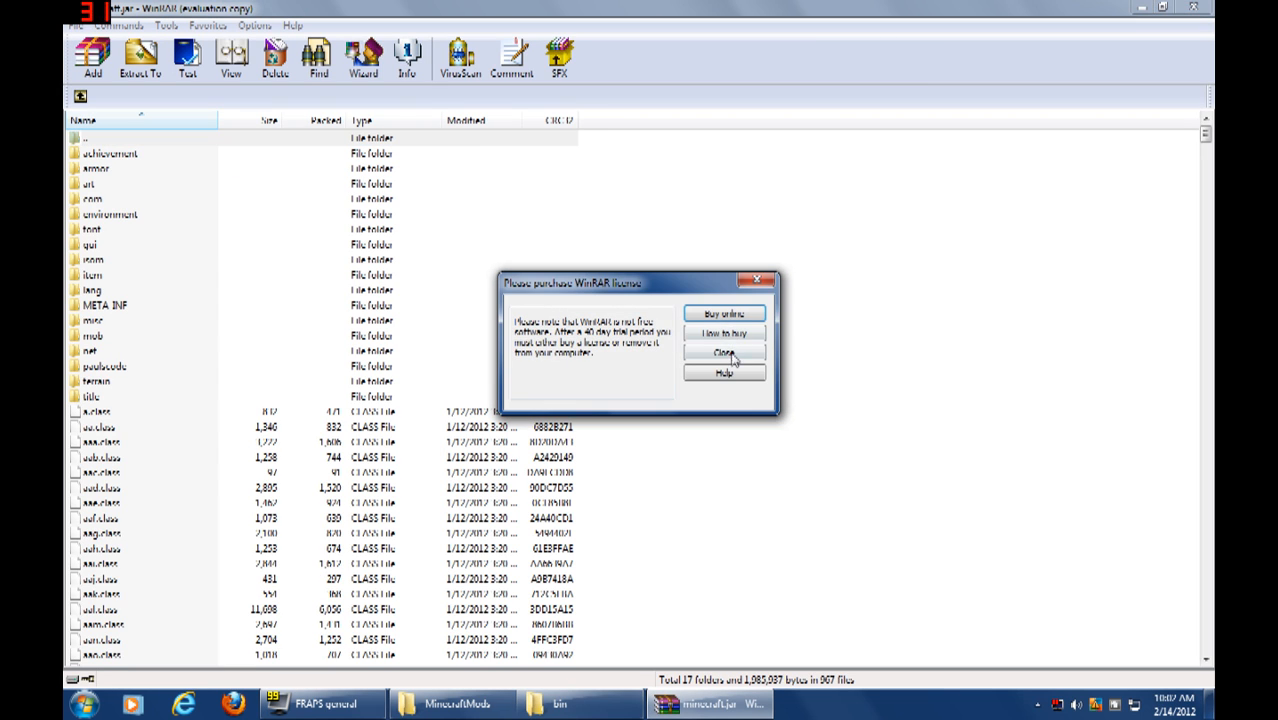
left_click(724, 352)
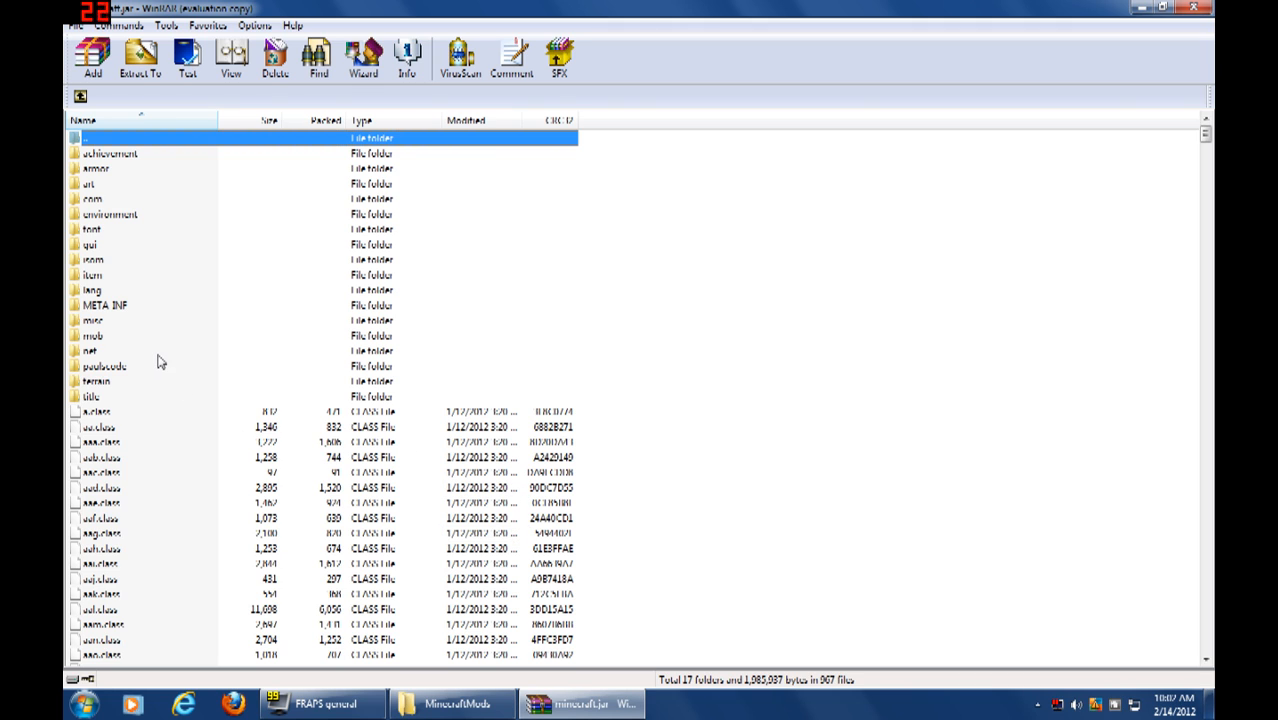
left_click(100, 304)
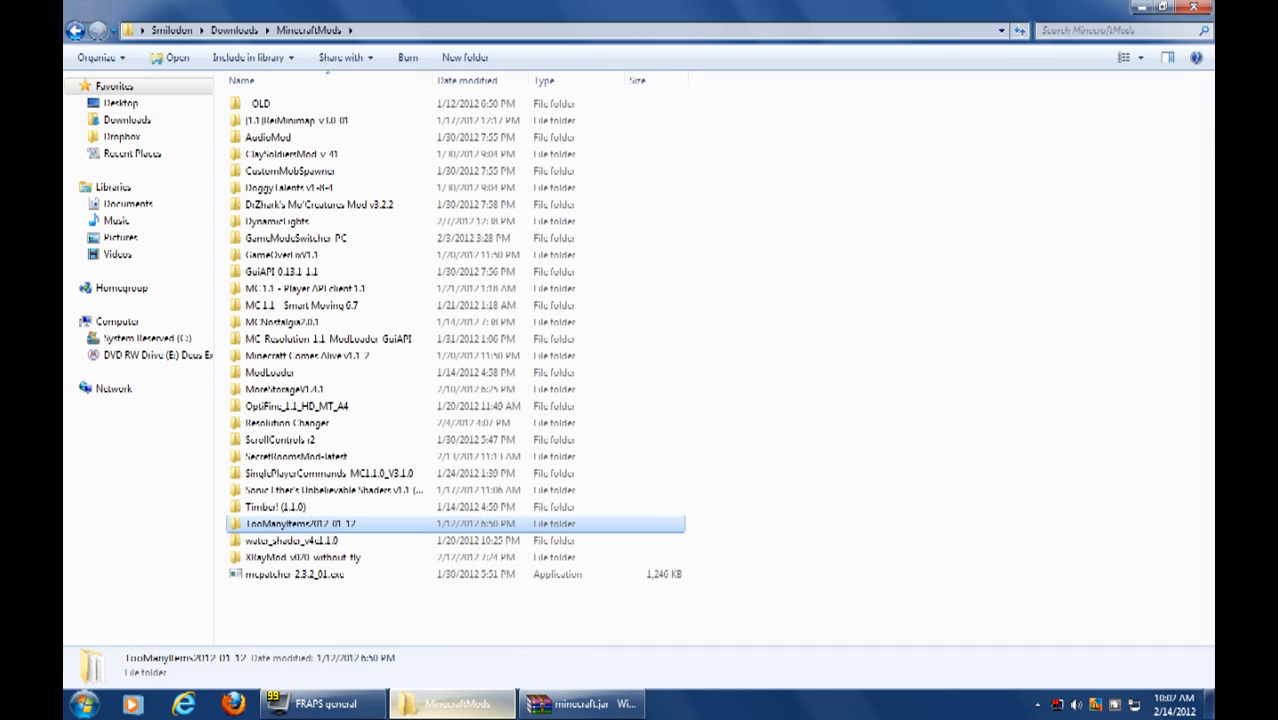
mouse_move(310, 375)
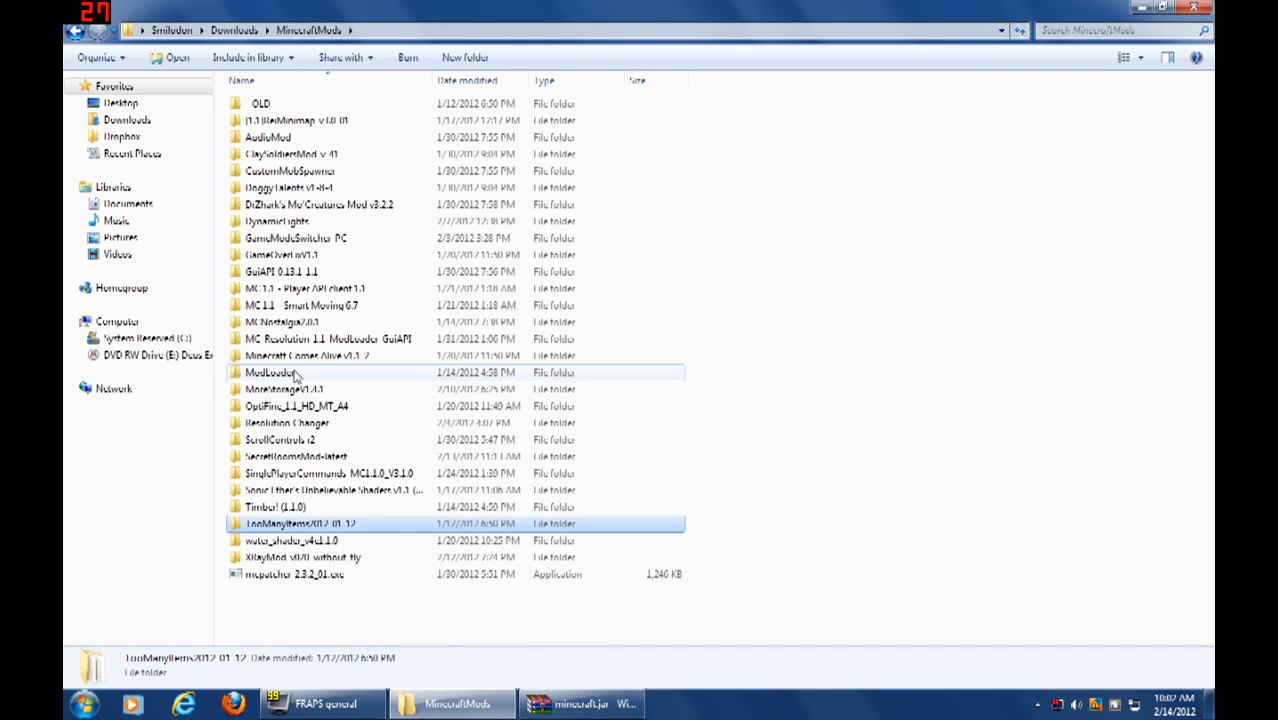
Open the ModLoader folder and select all 15 of its class files
double_click(268, 372)
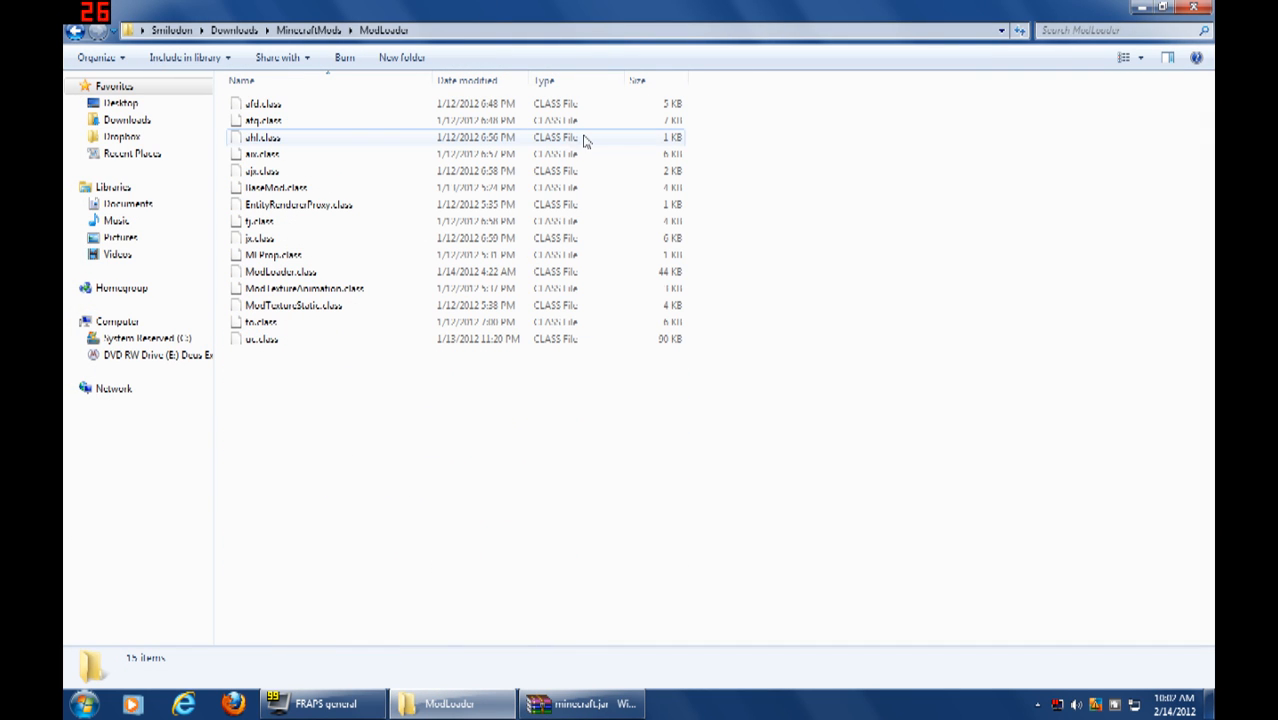
key("ctrl+a")
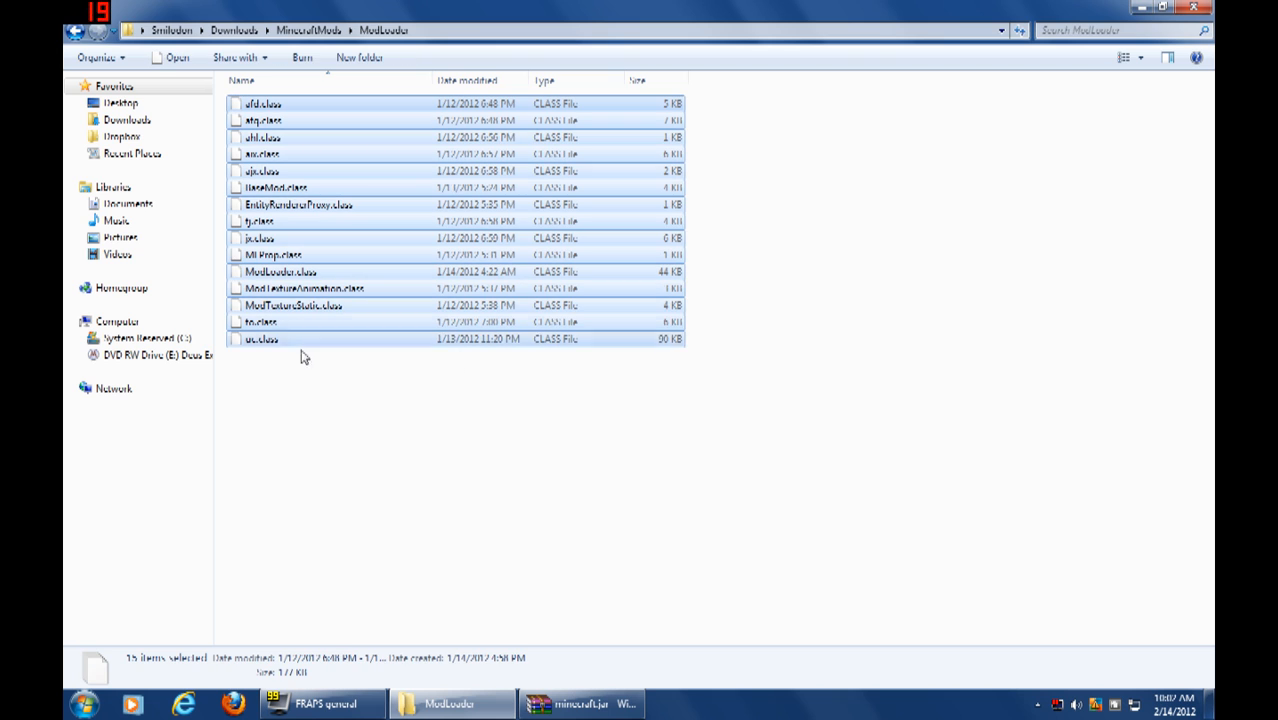
right_click(302, 356)
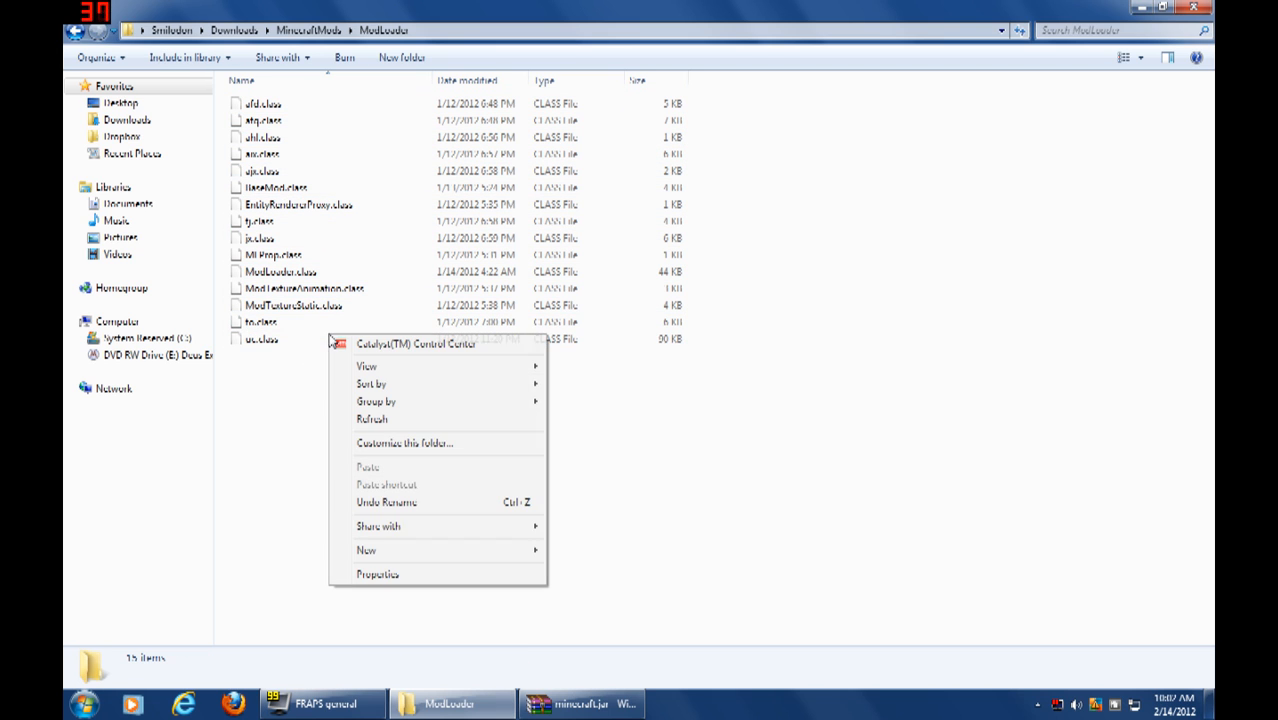
mouse_move(307, 452)
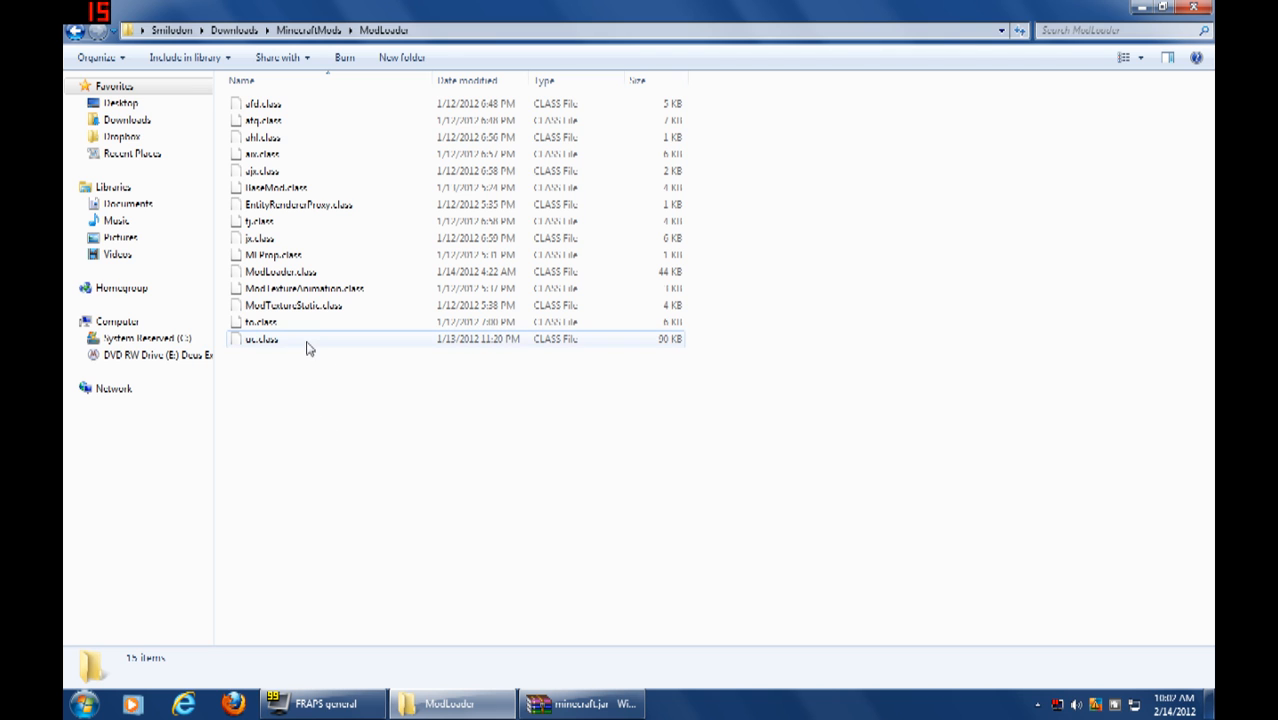
right_click(262, 338)
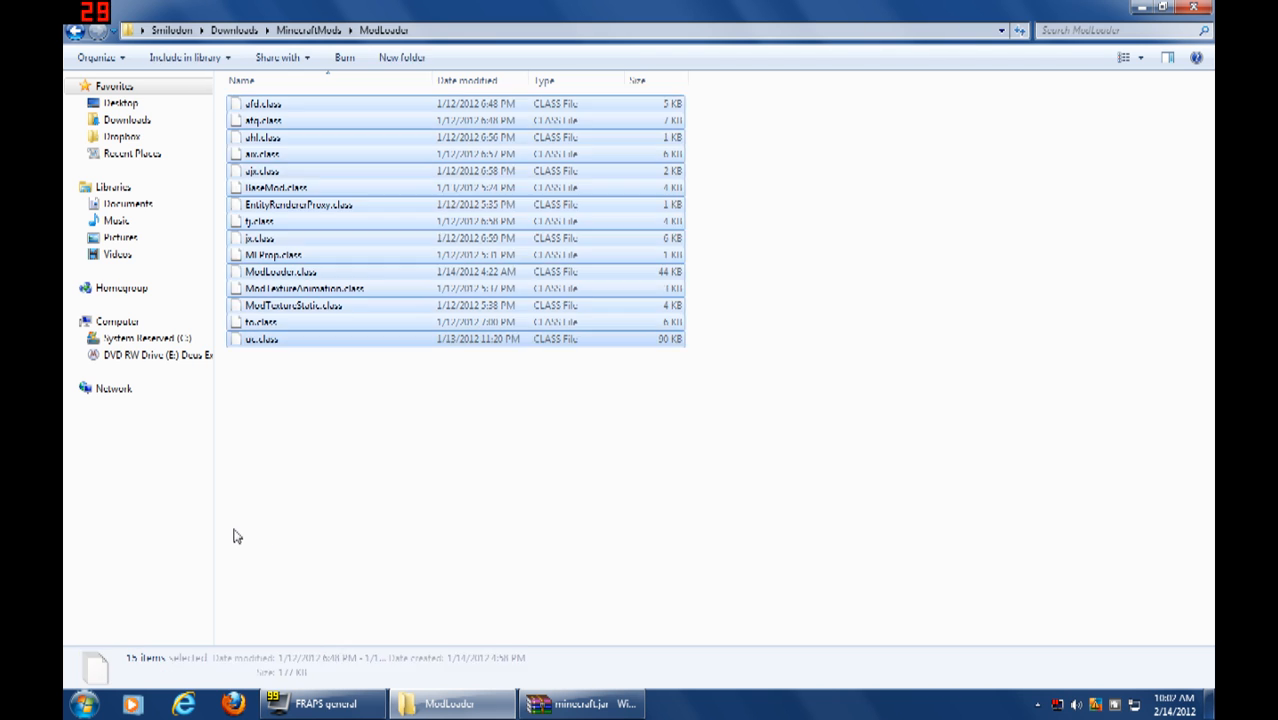
Drop the ModLoader files into minecraft.jar in WinRAR, keeping 'Add and replace files'
left_click(580, 703)
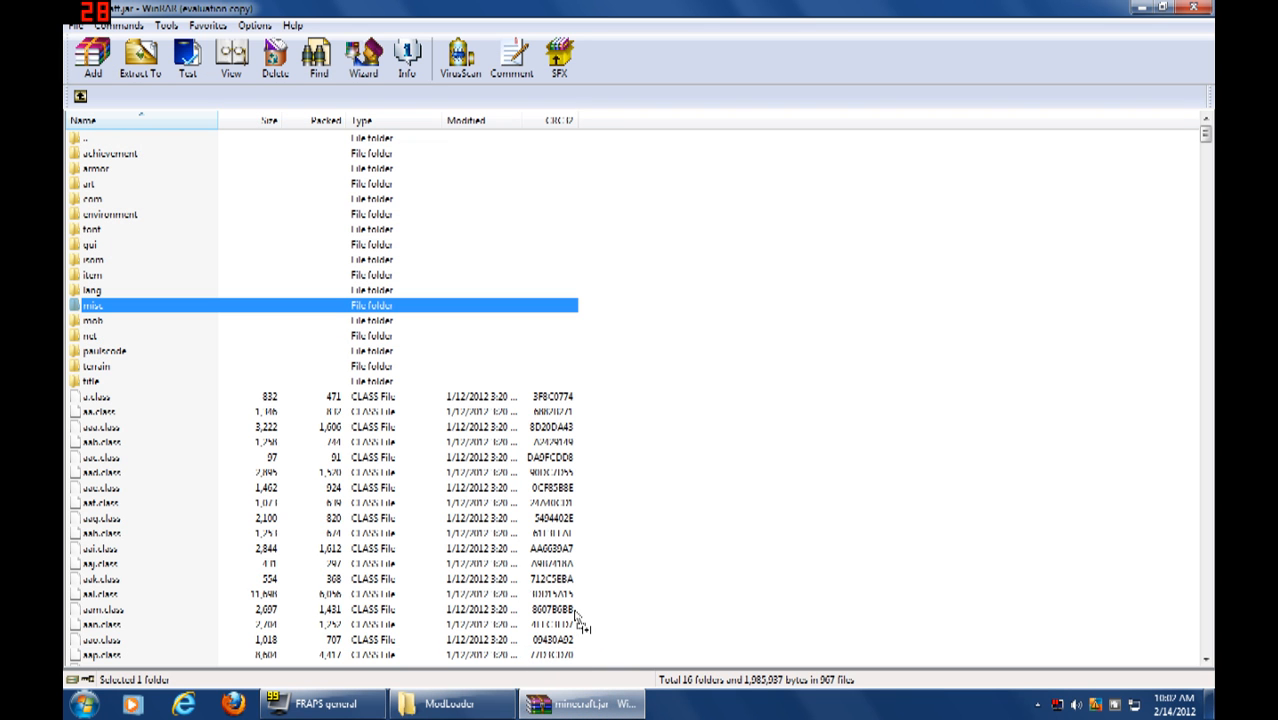
mouse_move(560, 670)
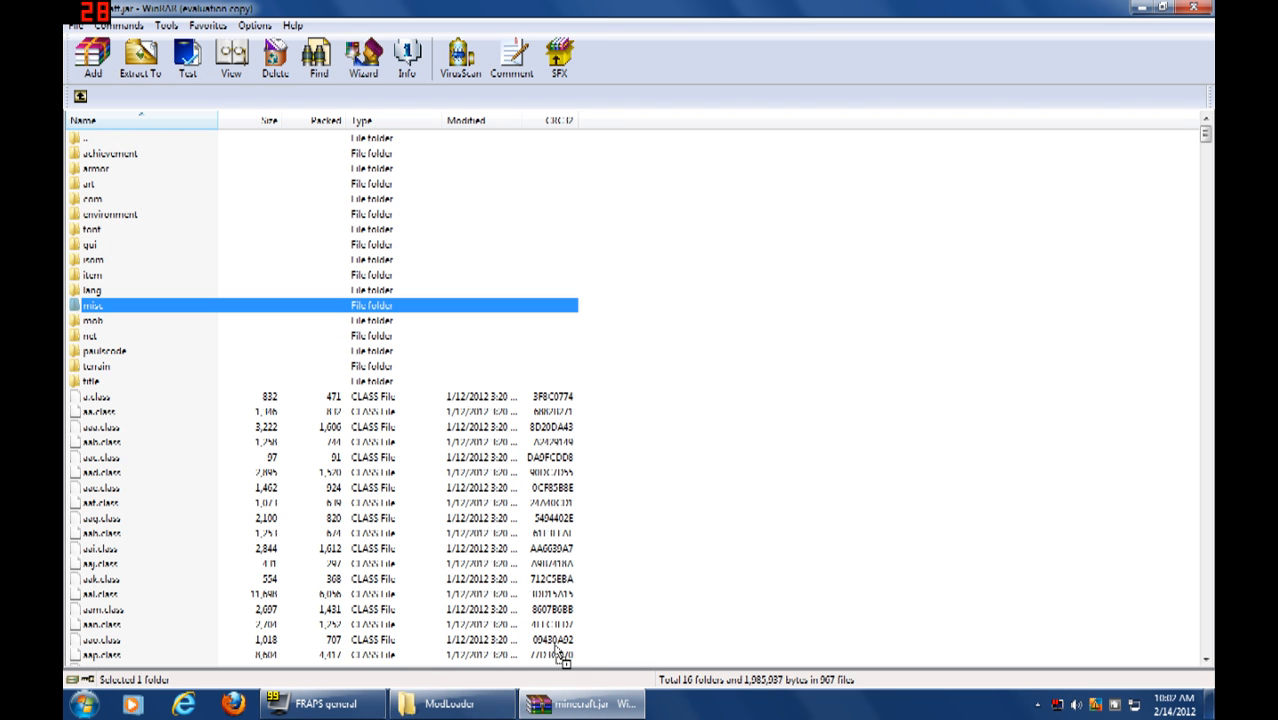
left_click(93, 57)
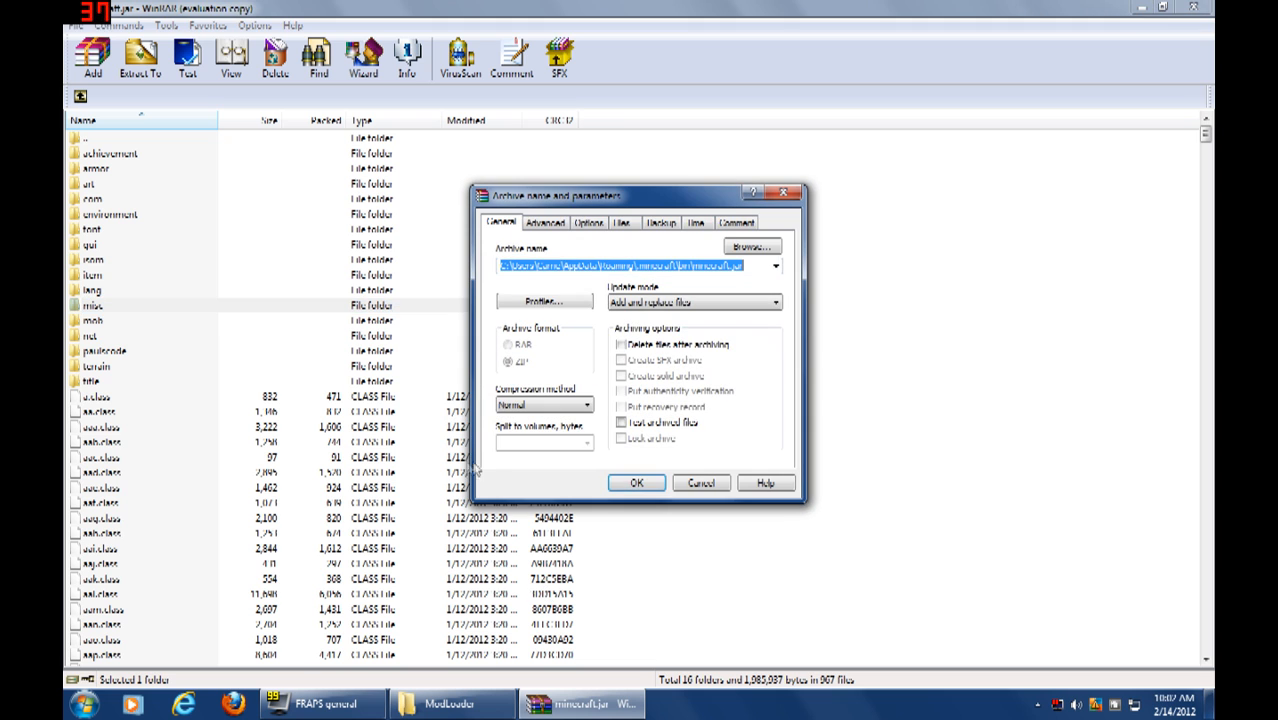
left_click(636, 483)
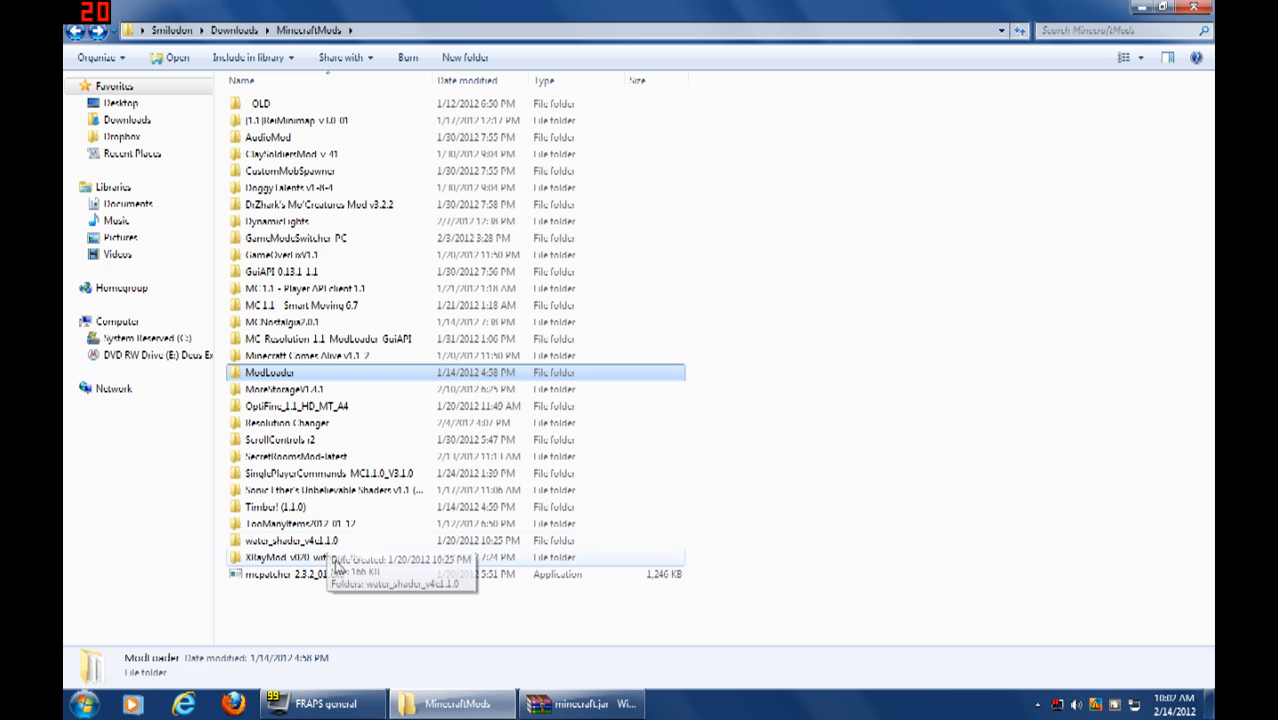
Open XRayMod, return to MinecraftMods, then open the SecretRoomsMod folder
double_click(285, 557)
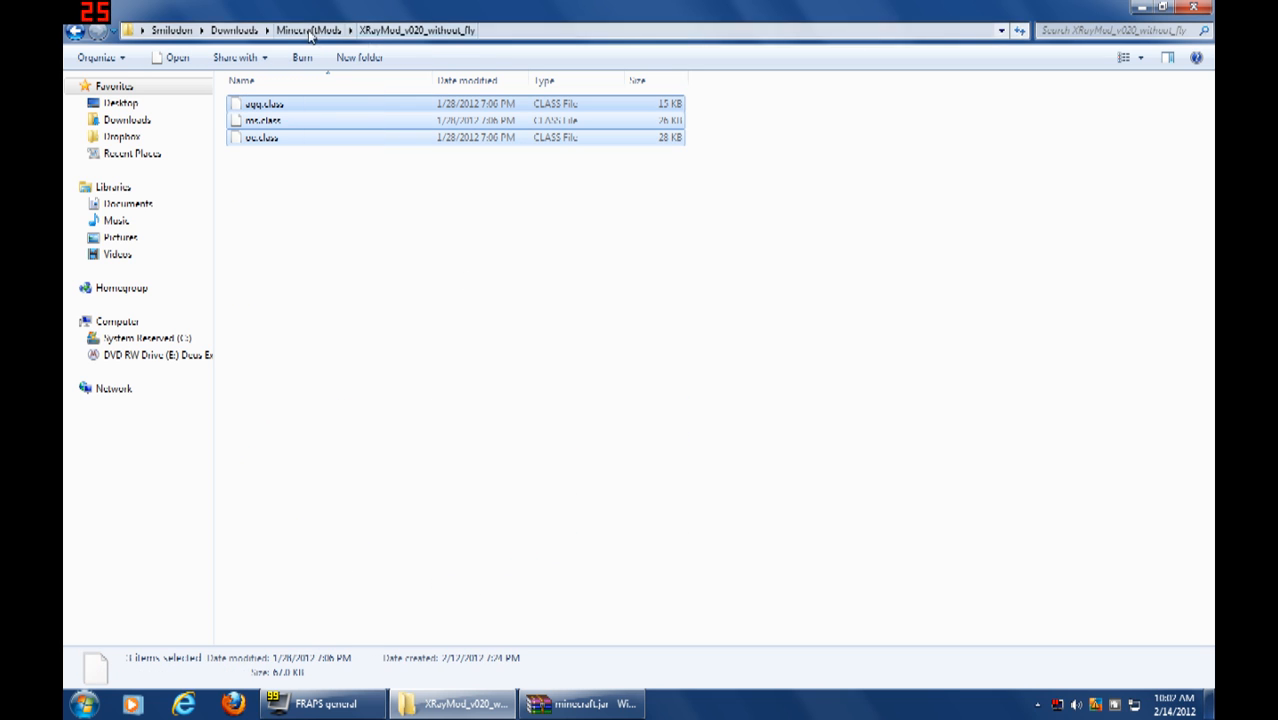
left_click(311, 28)
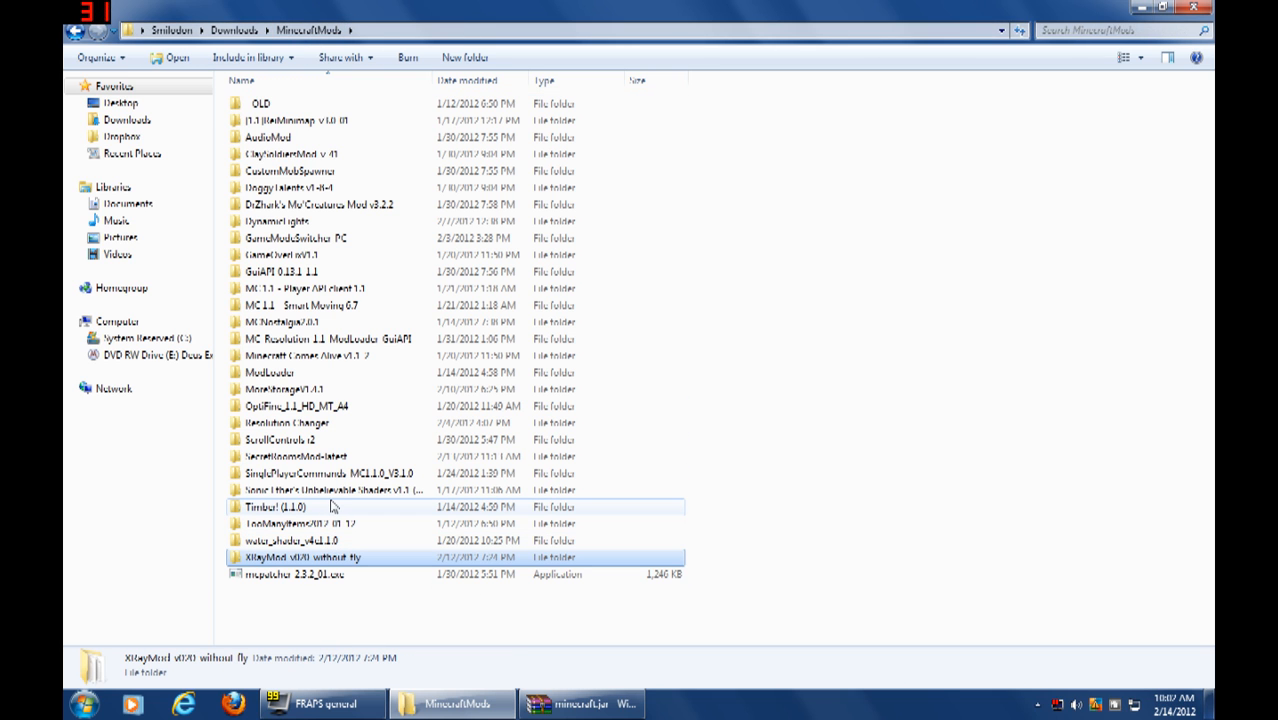
mouse_move(310, 476)
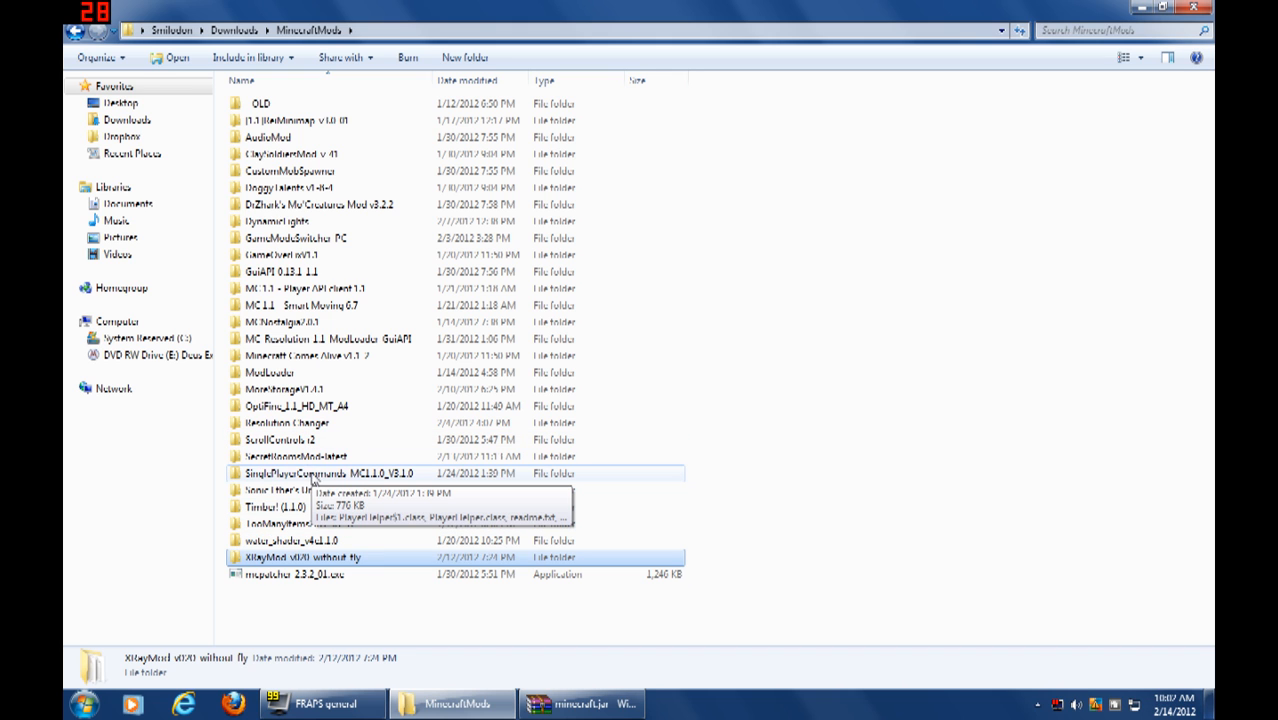
double_click(295, 446)
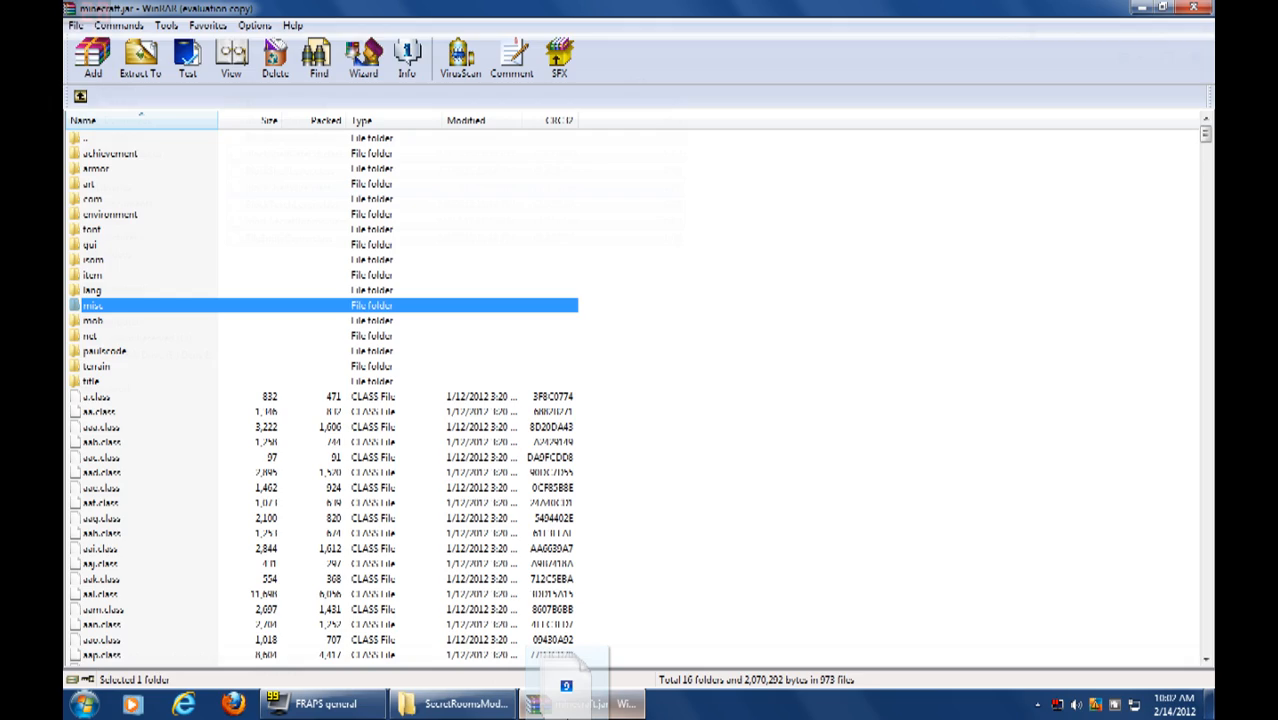
left_click(91, 53)
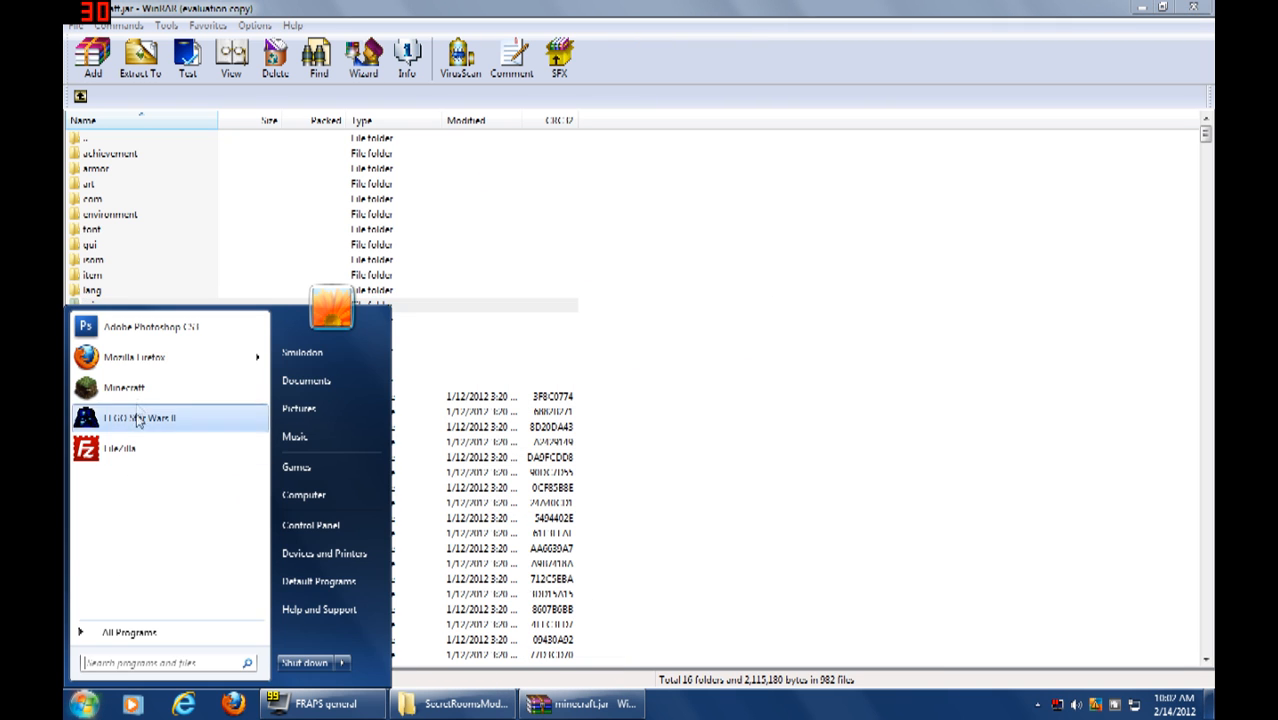
Launch Minecraft from the Start menu and log in through the launcher
left_click(123, 387)
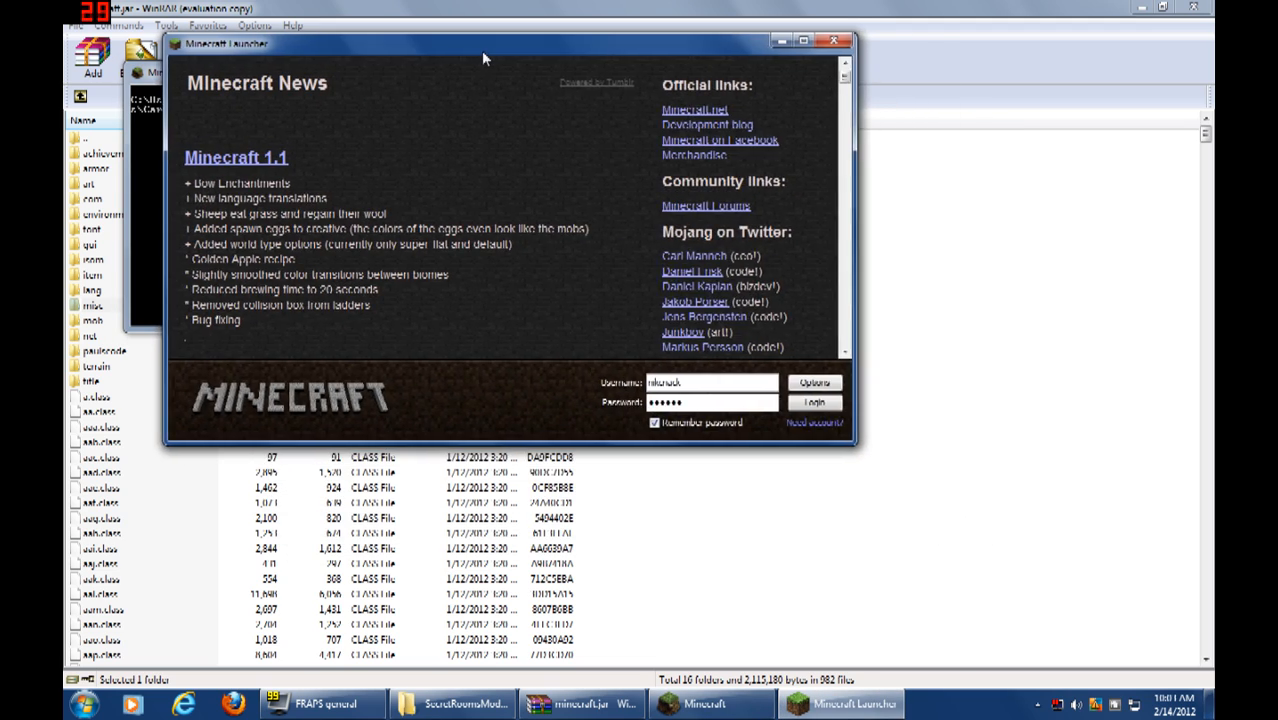
left_click(814, 402)
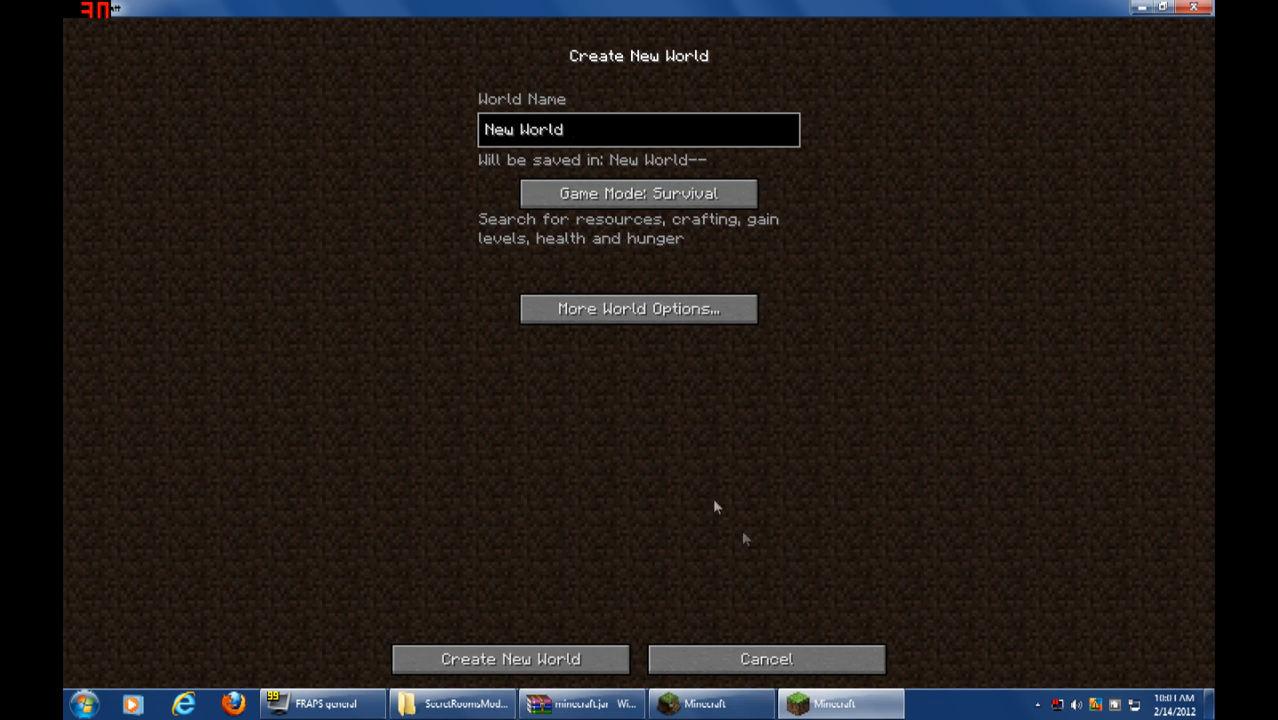
Create the default 'New World' and wait for the level to generate
left_click(510, 658)
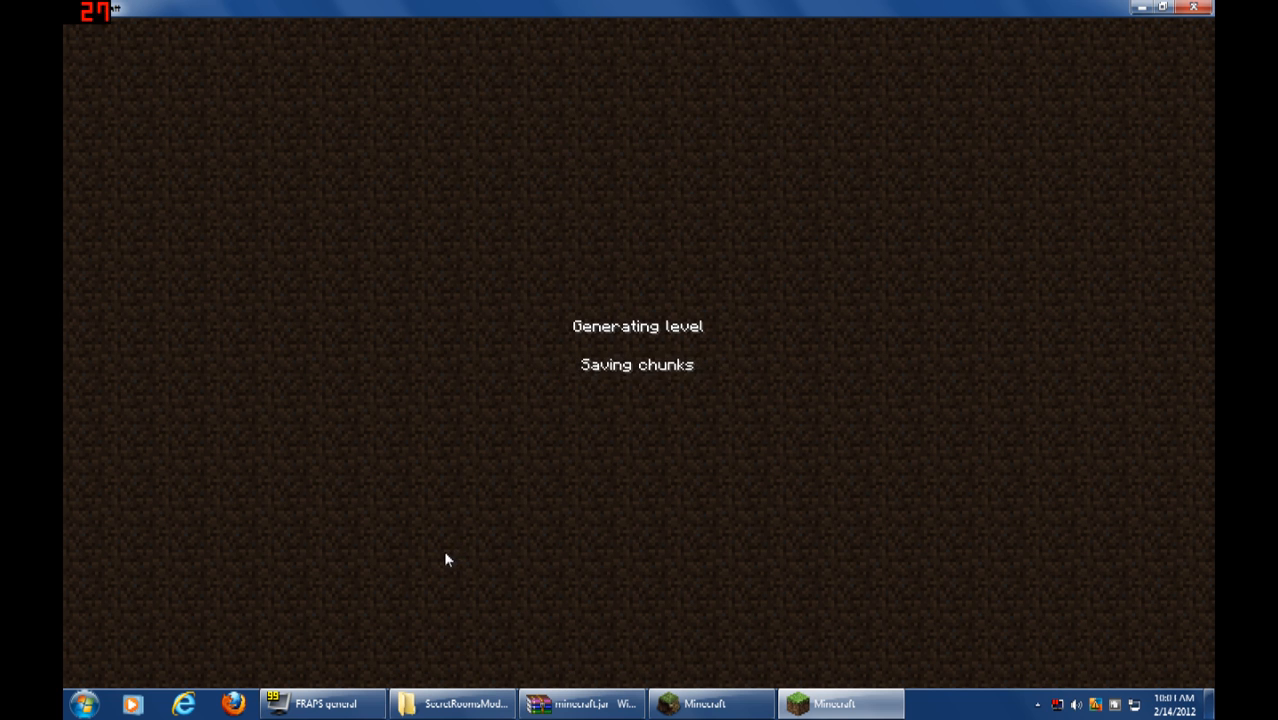
mouse_move(516, 451)
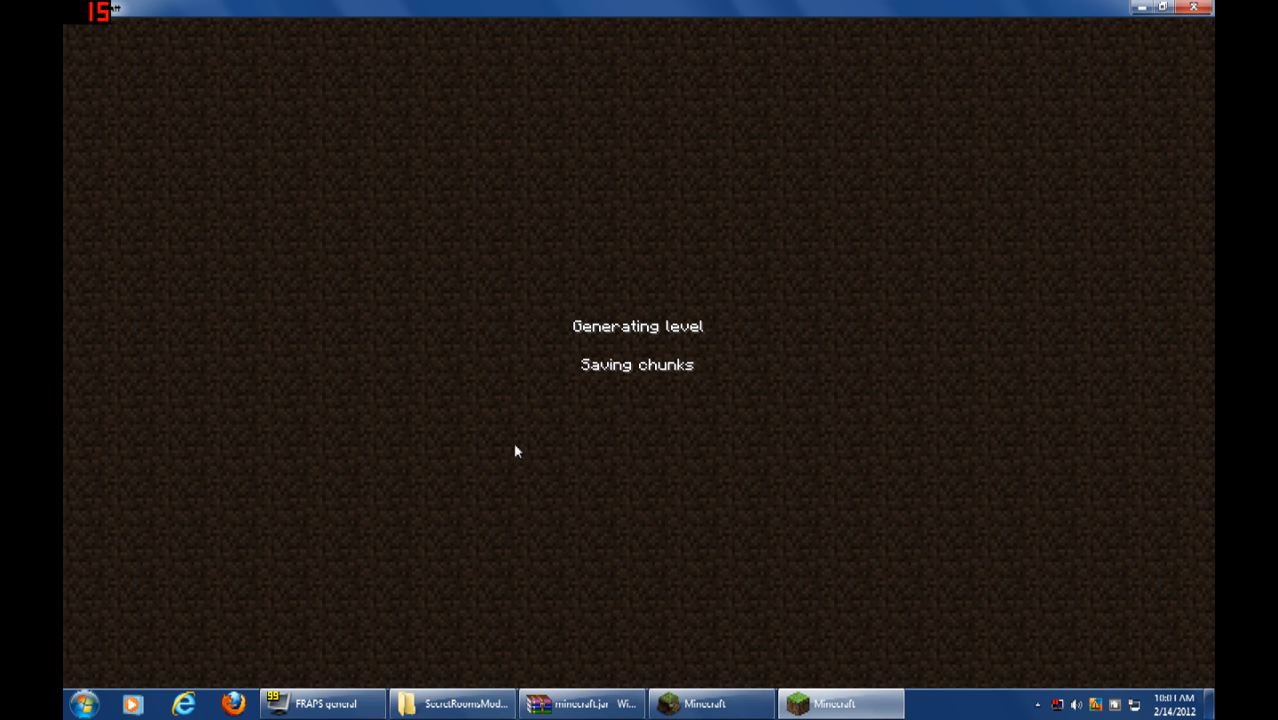
mouse_move(555, 307)
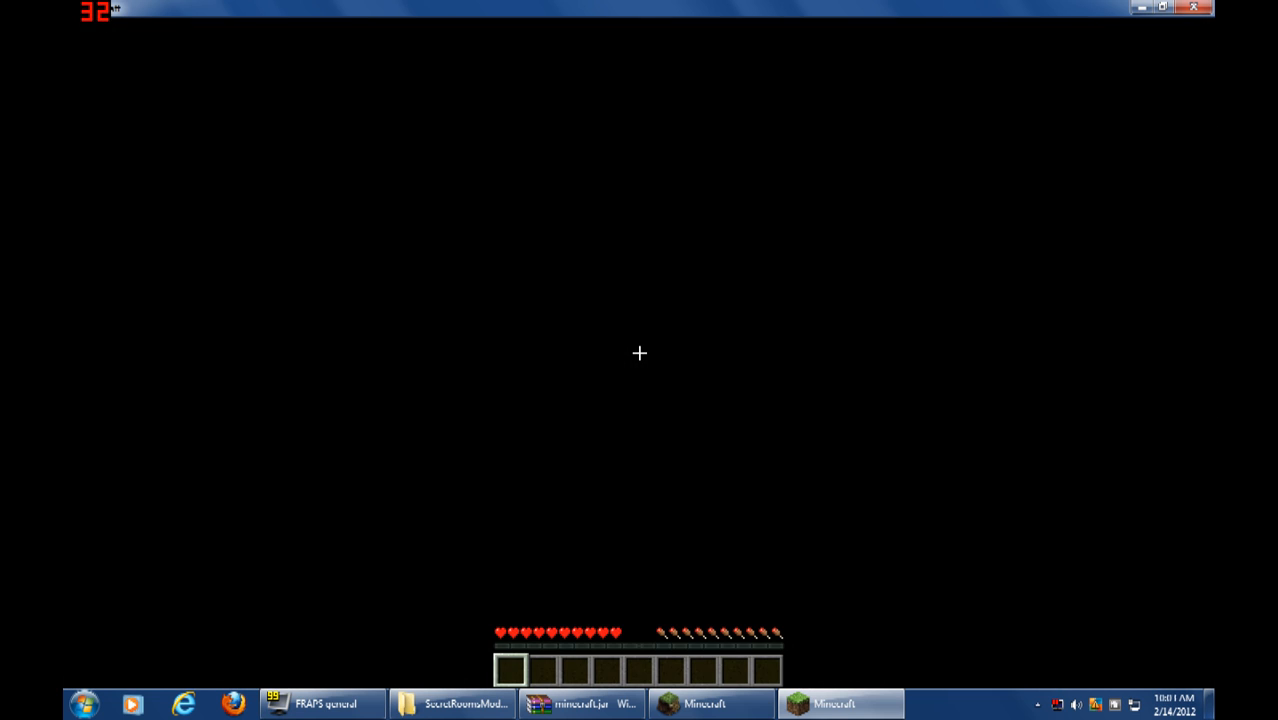
Pause, resume to look around New World, then pause again and Save and Quit to Title
key("Escape")
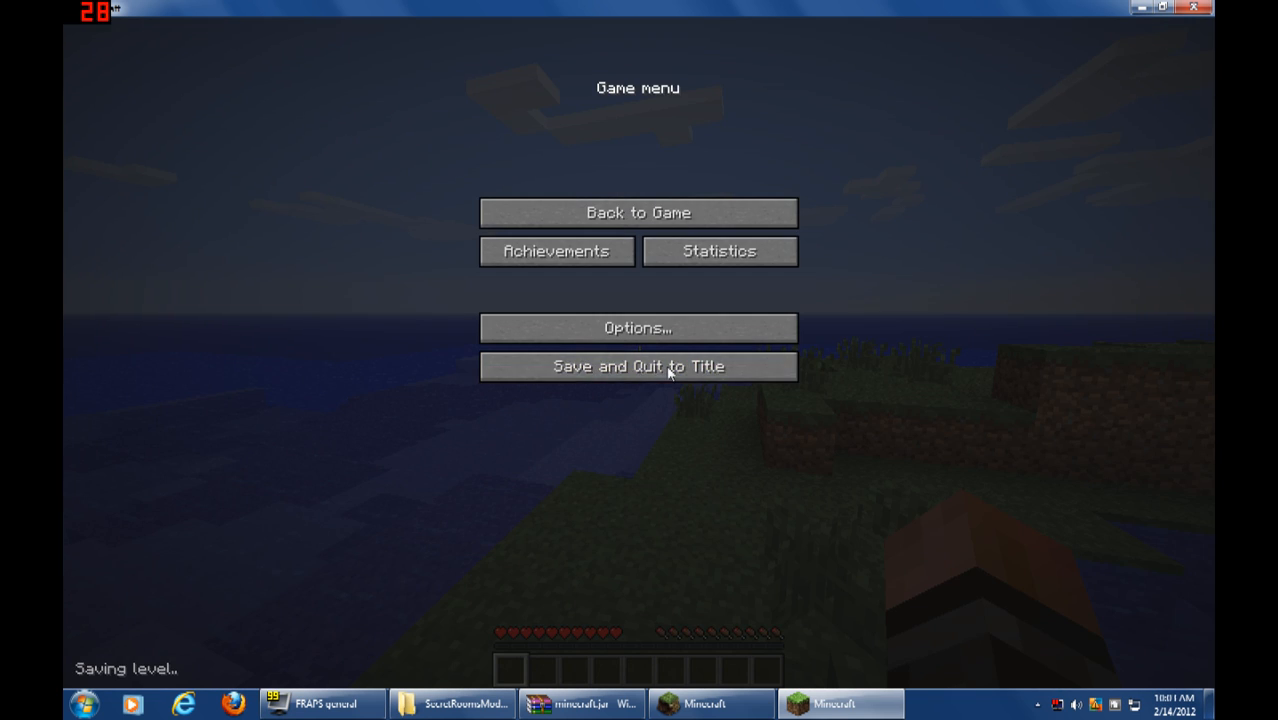
left_click(638, 212)
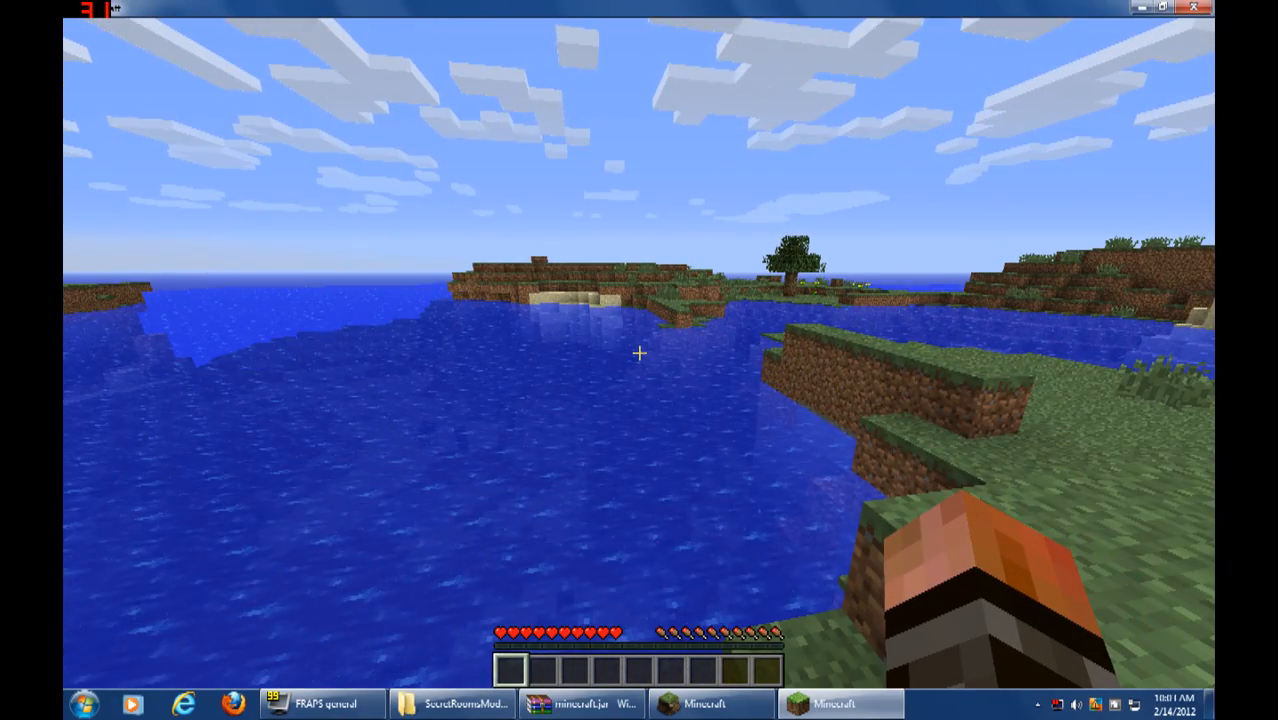
key("Escape")
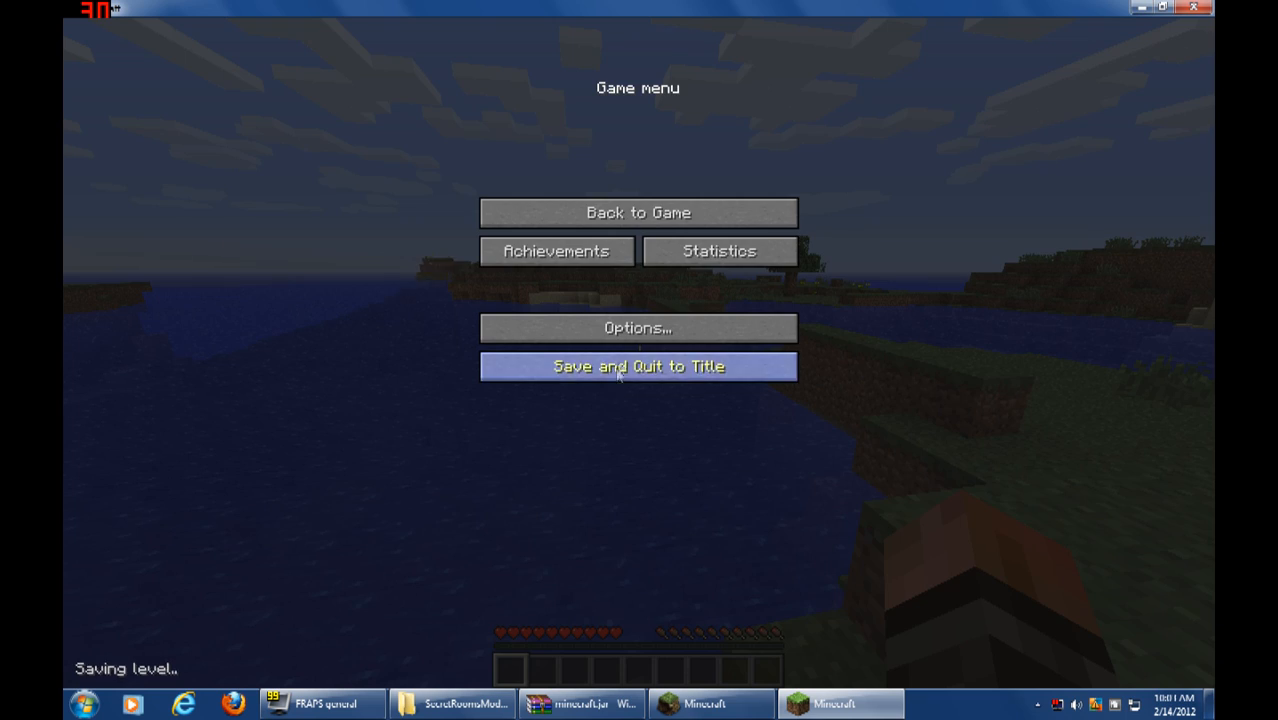
left_click(641, 366)
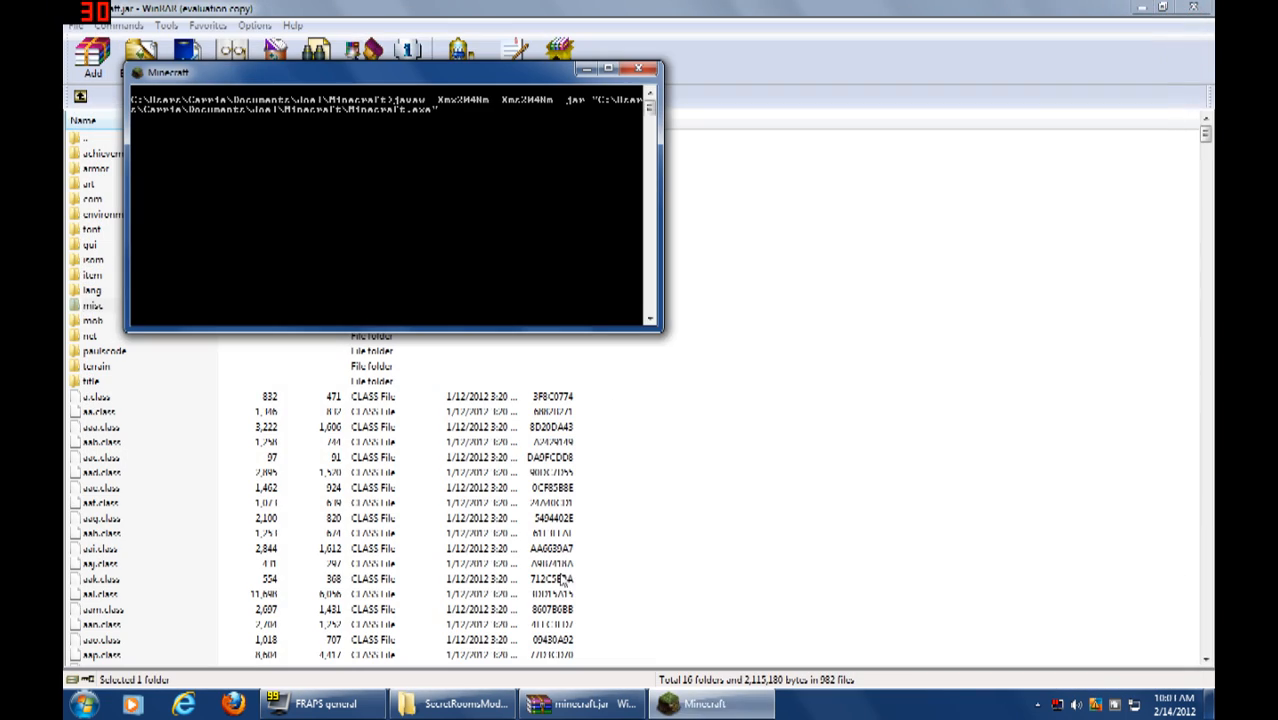
Bring back the MinecraftMods window and open the TooManyItems mod folder
left_click(451, 702)
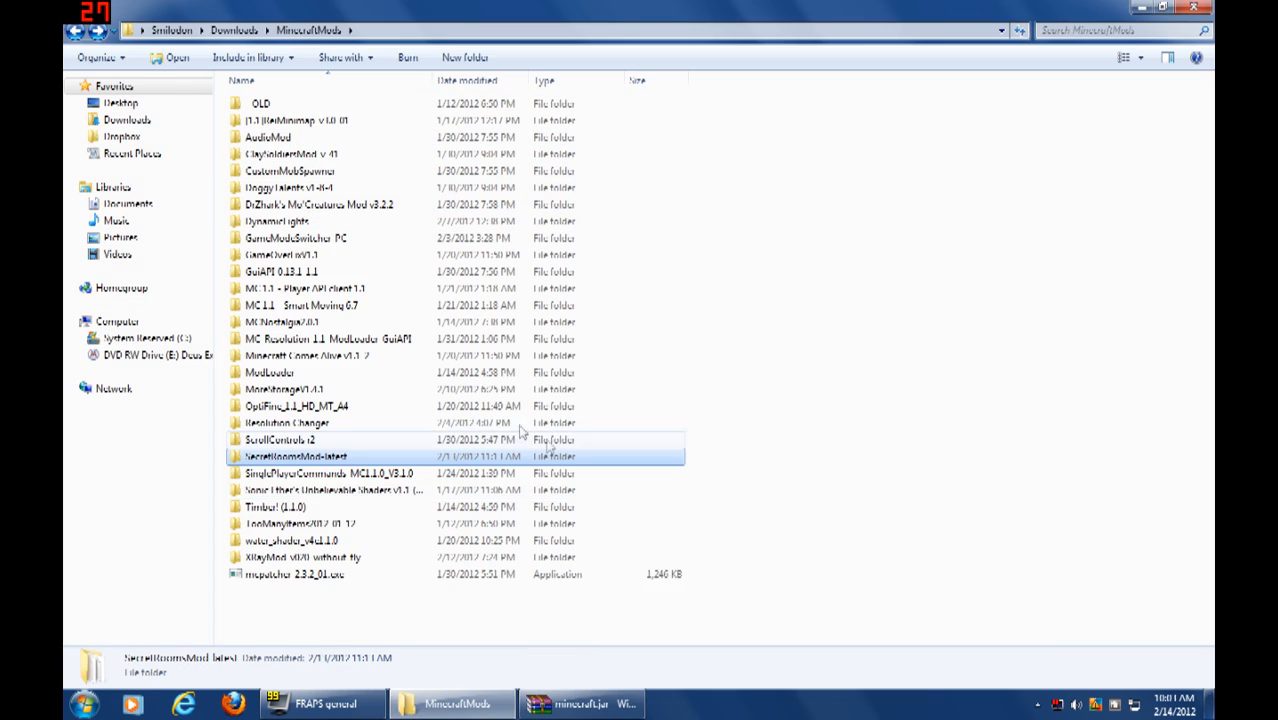
double_click(297, 524)
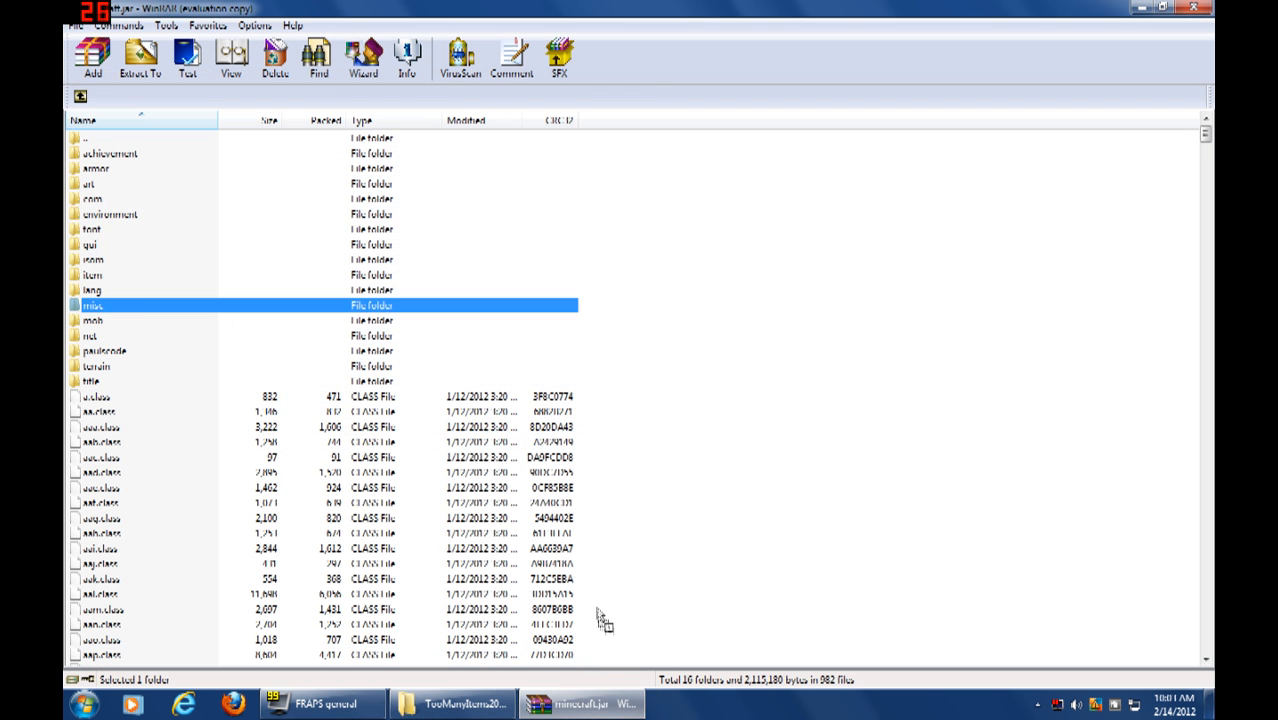
left_click(82, 702)
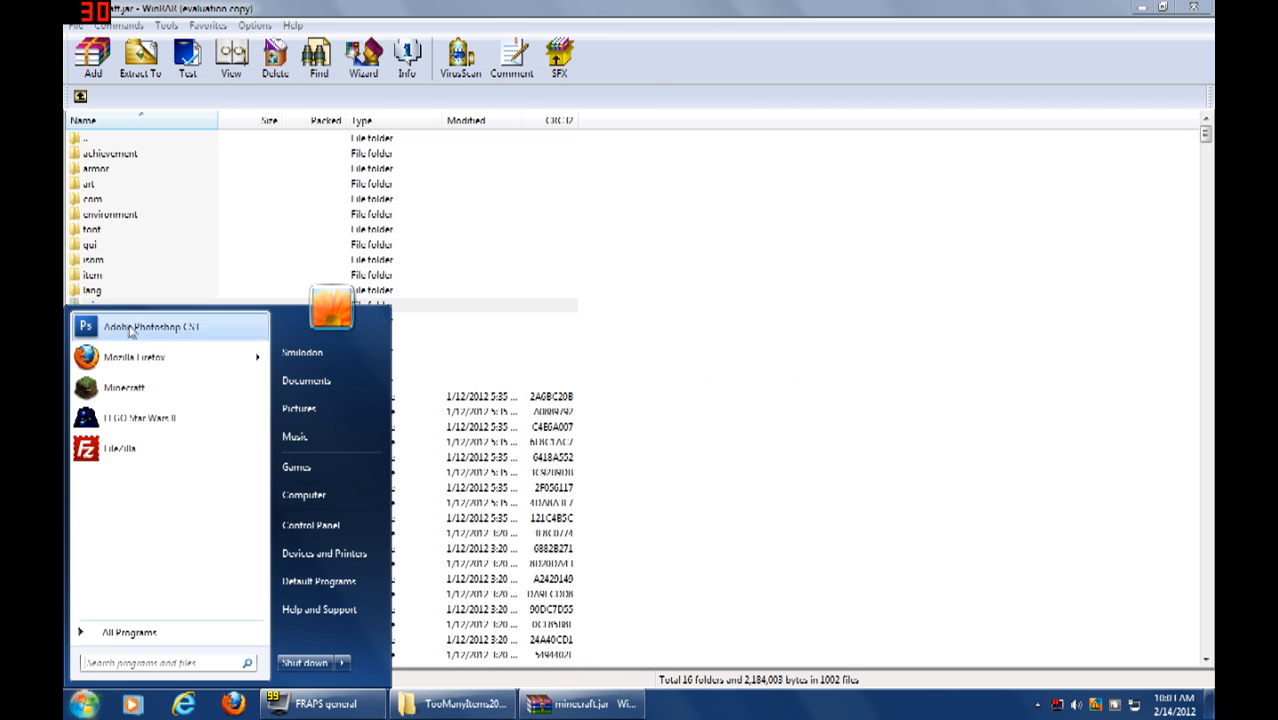
Relaunch Minecraft, log in, and enter Singleplayer to load the island world
left_click(123, 387)
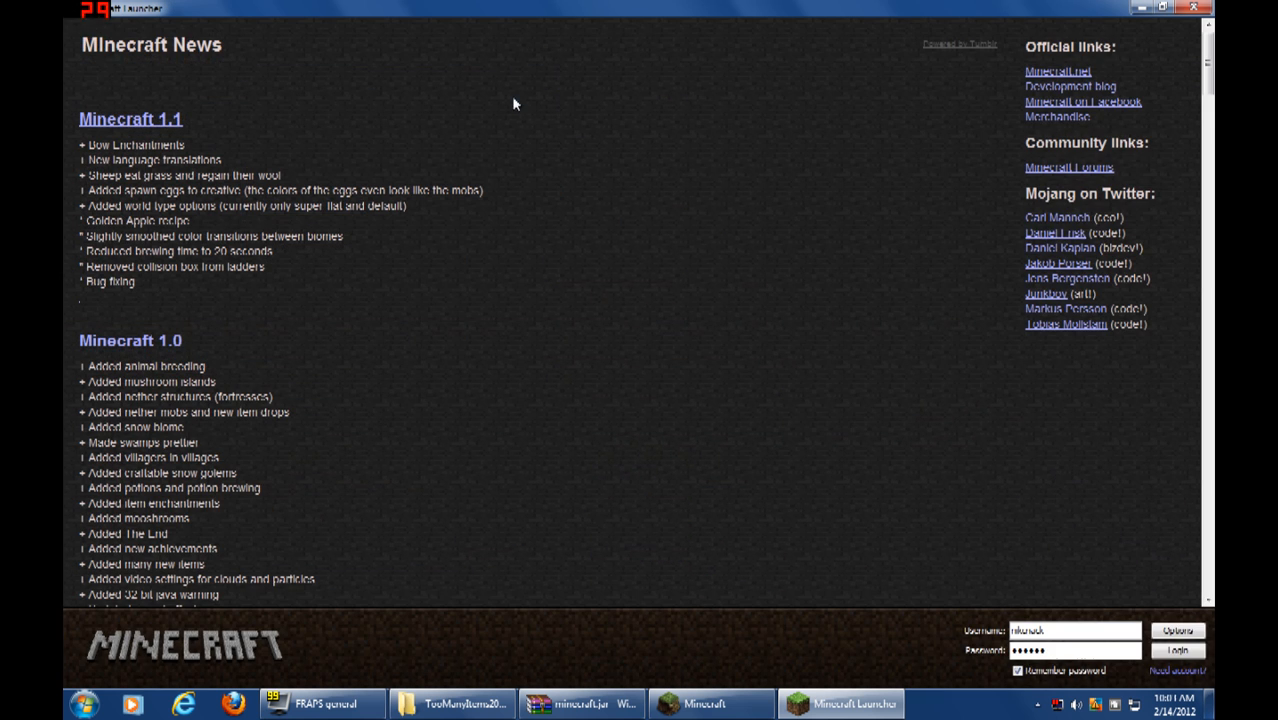
left_click(1178, 650)
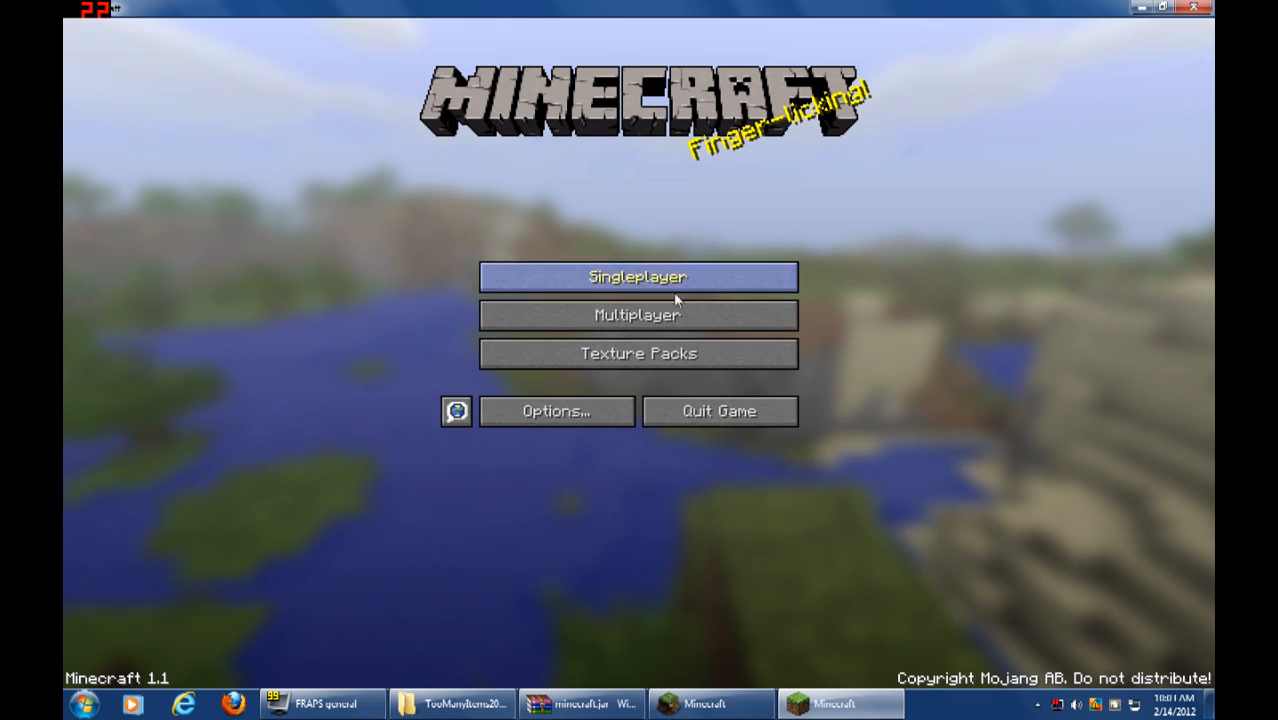
mouse_move(619, 177)
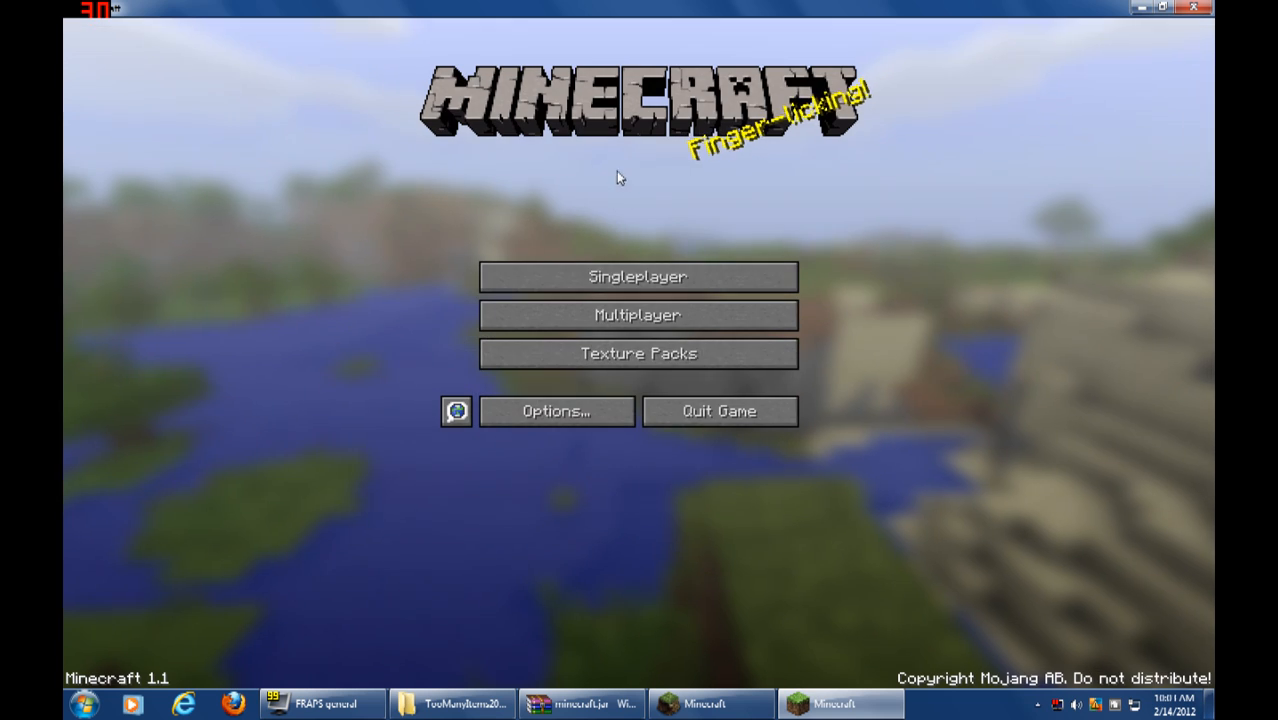
left_click(639, 276)
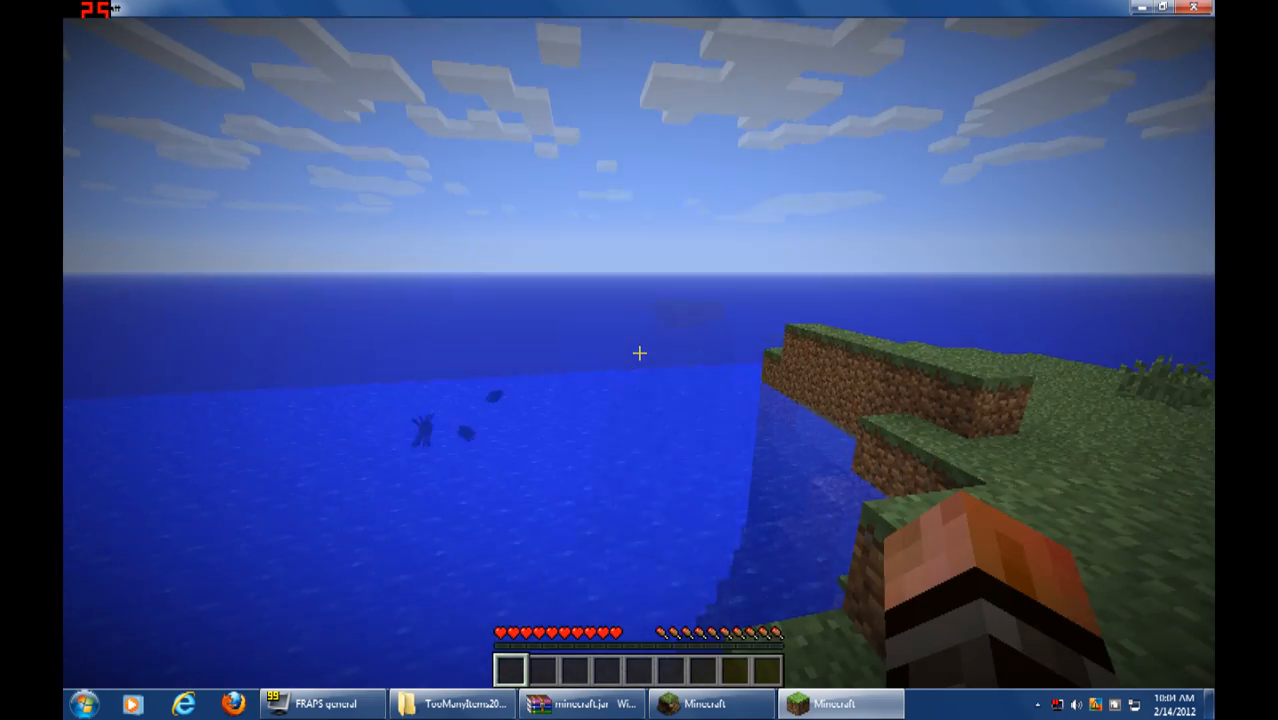
Add bookshelves, a torch and other blocks to the hotbar from the TooManyItems inventory panel
key("e")
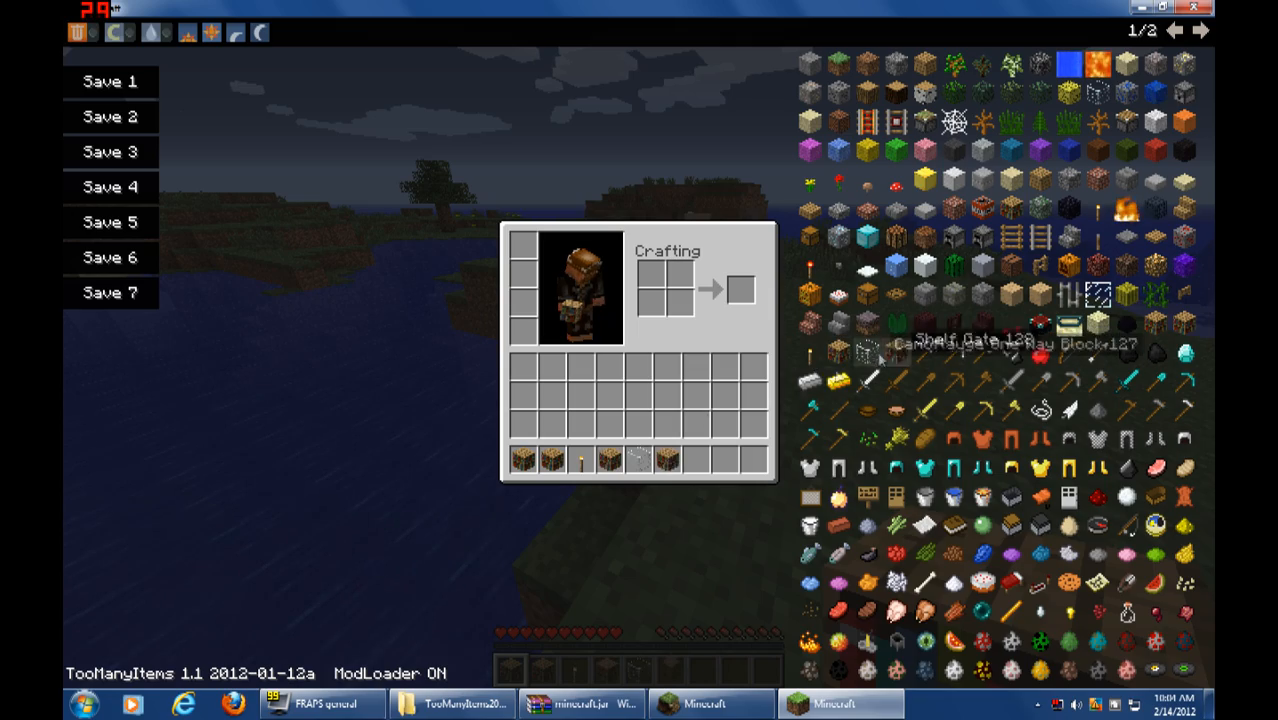
key("Escape")
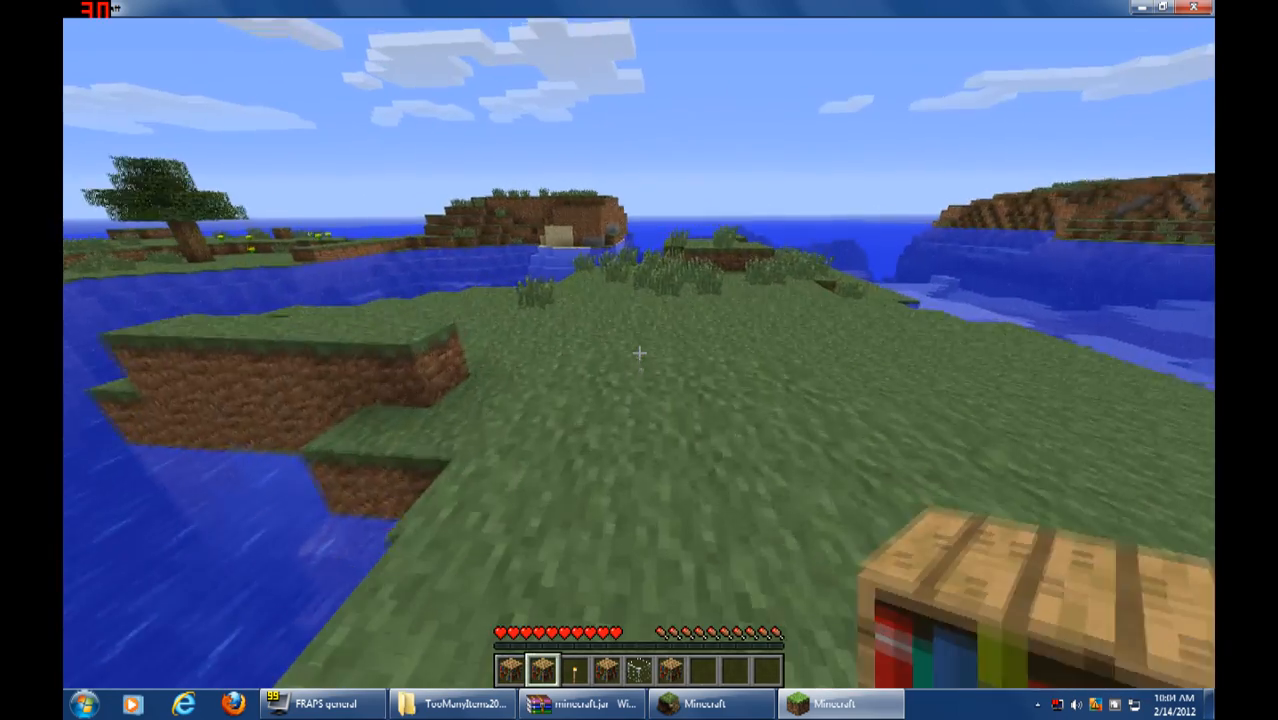
mouse_move(639, 351)
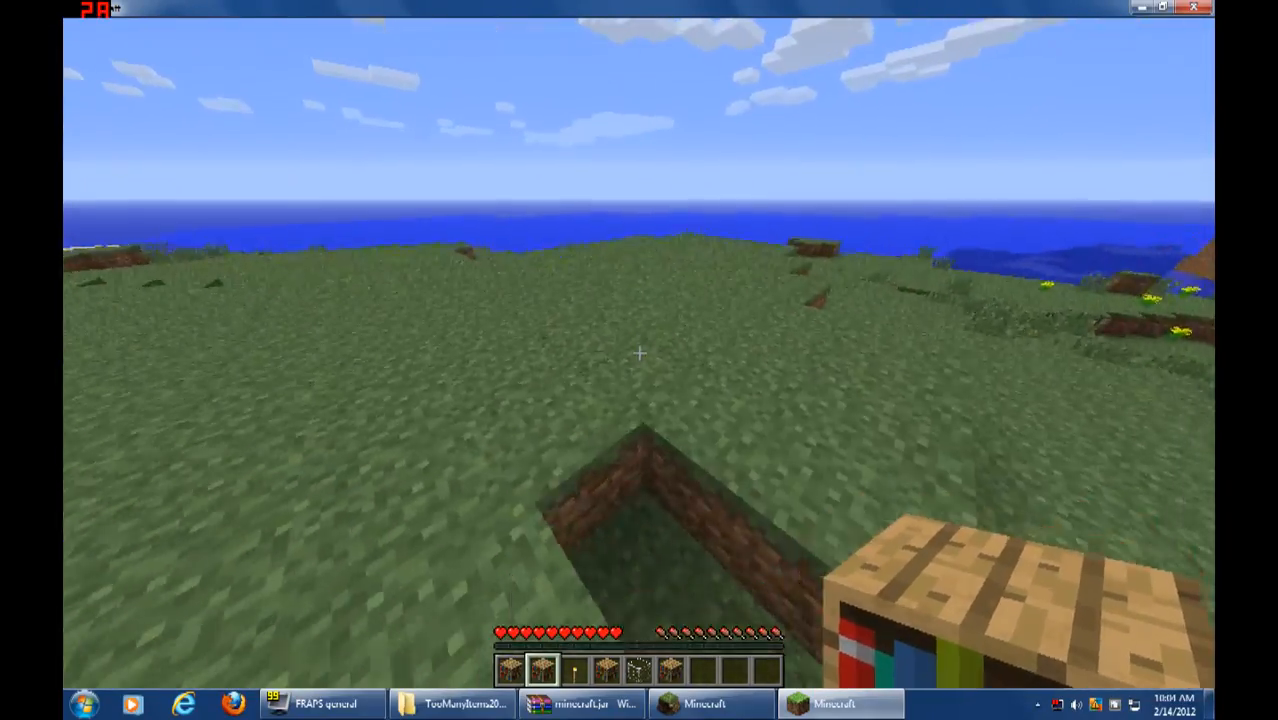
mouse_move(640, 352)
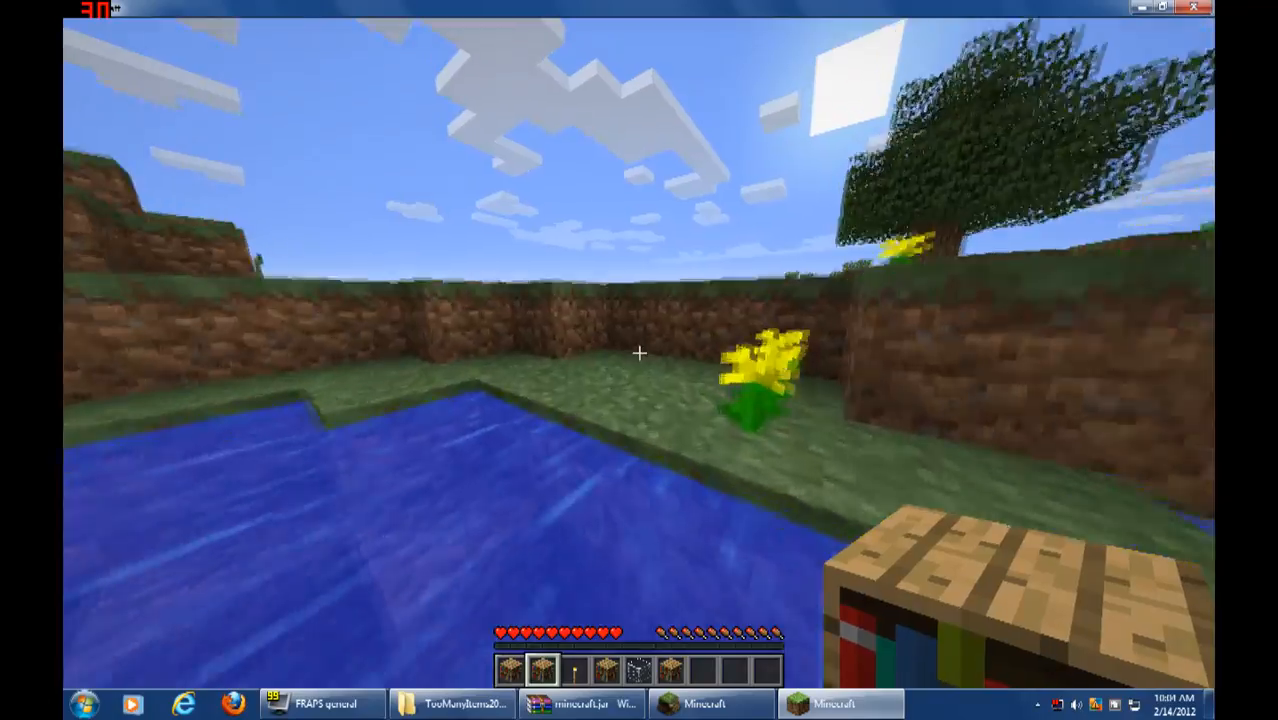
mouse_move(639, 352)
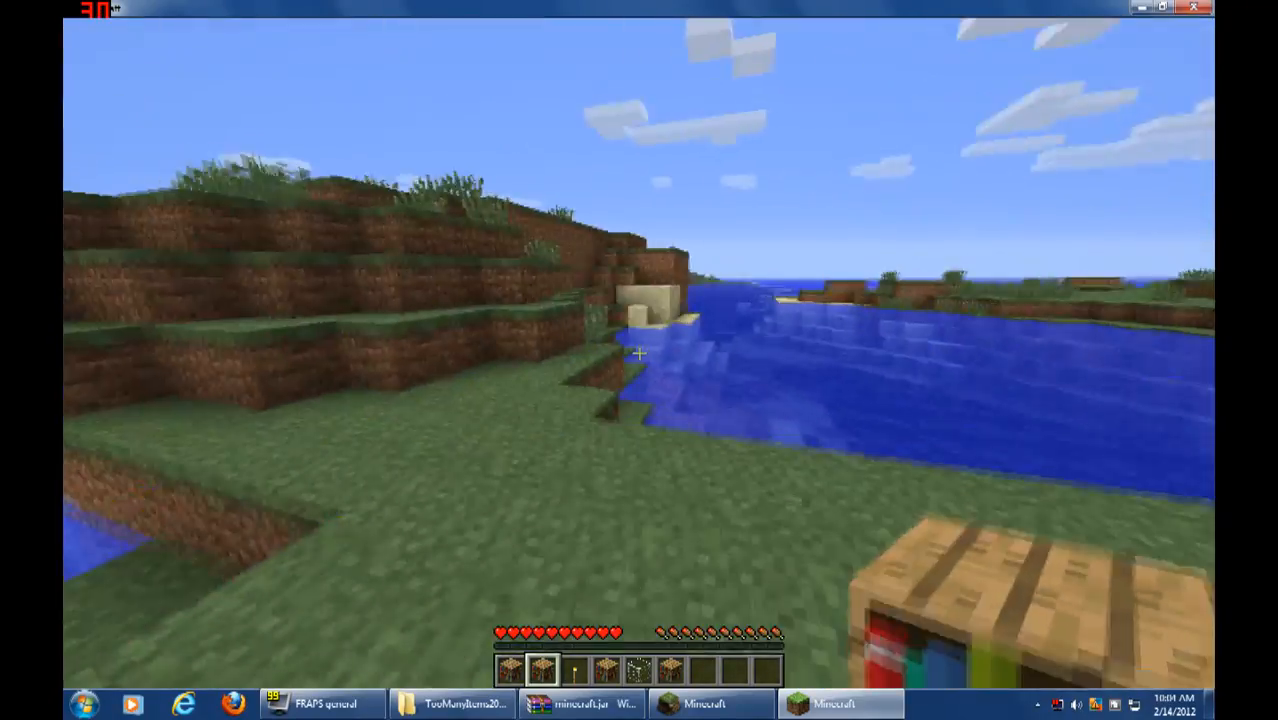